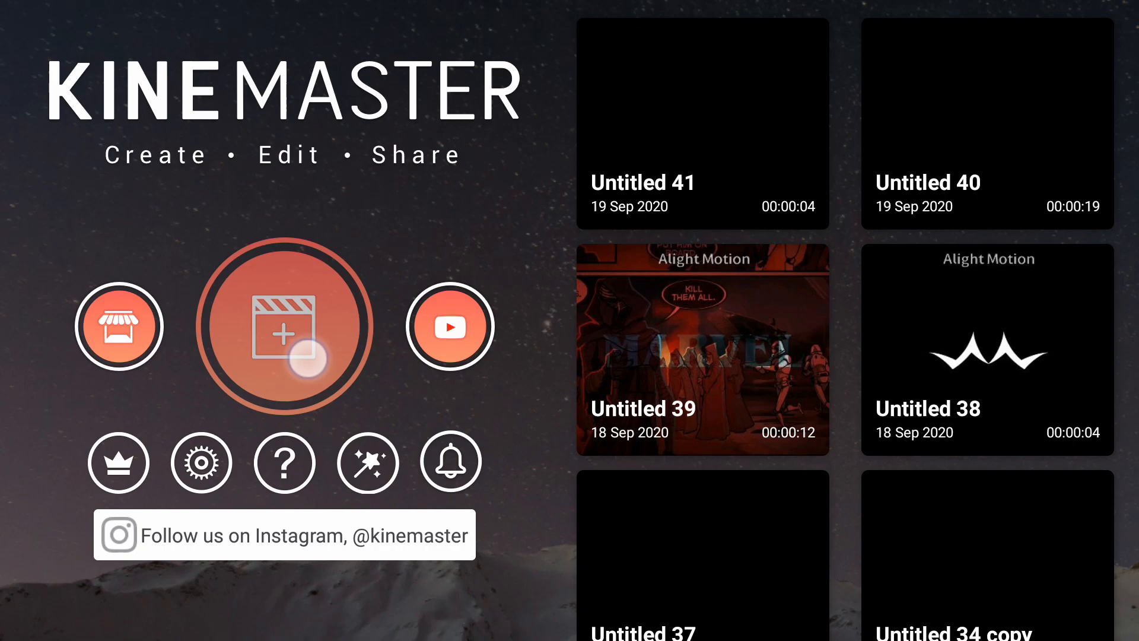
- Create a new 16:9 project holding a solid teal background clip
left_click(286, 326)
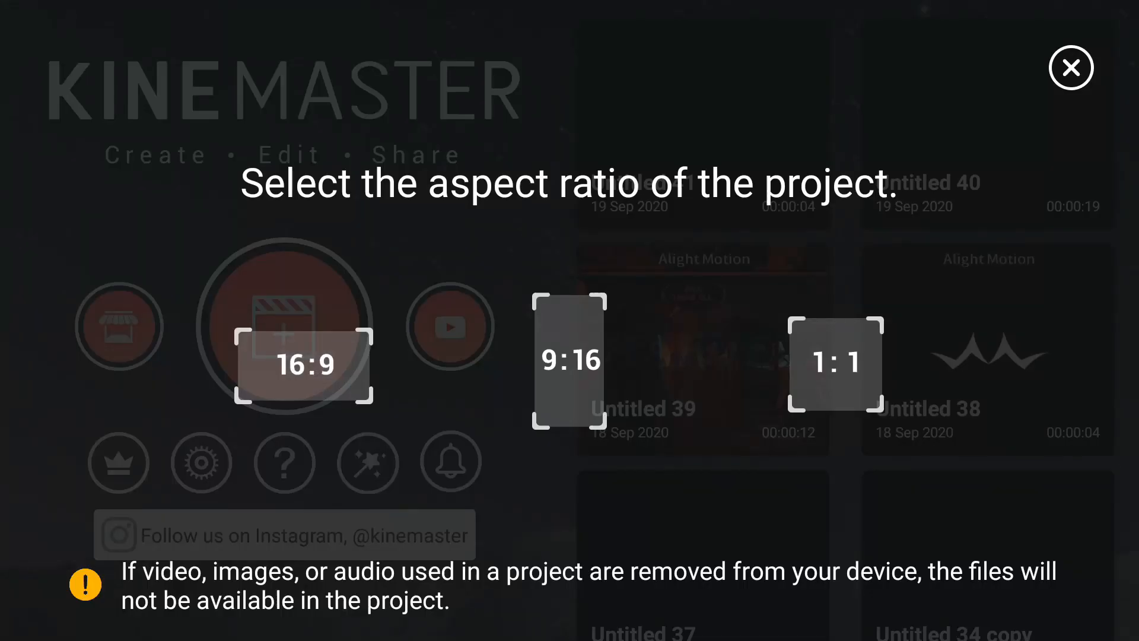
left_click(1071, 68)
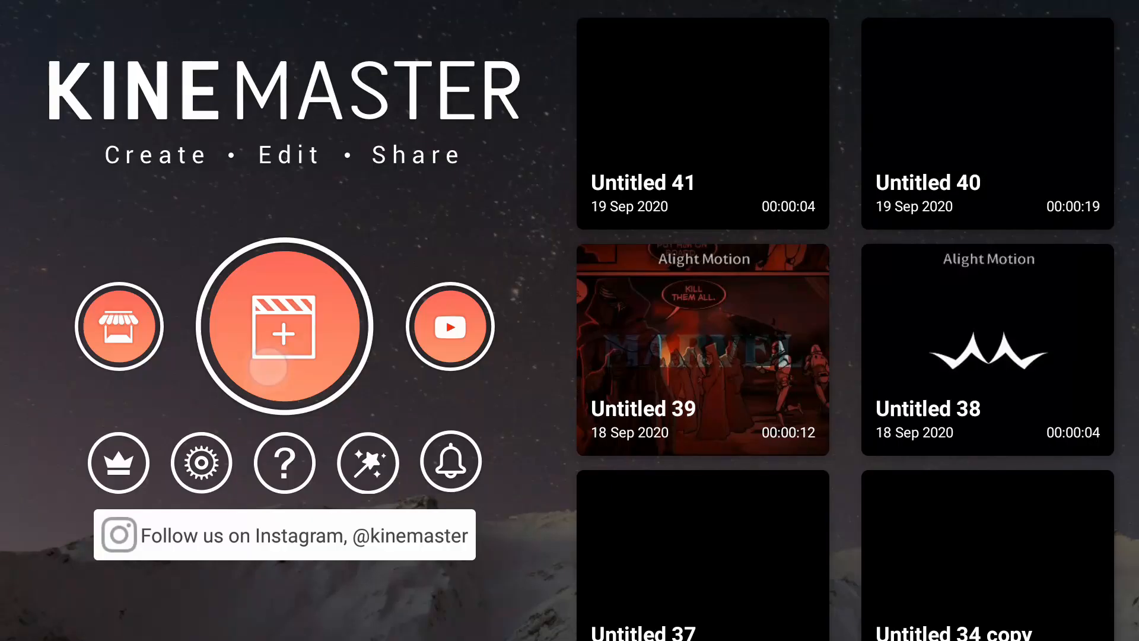
left_click(285, 325)
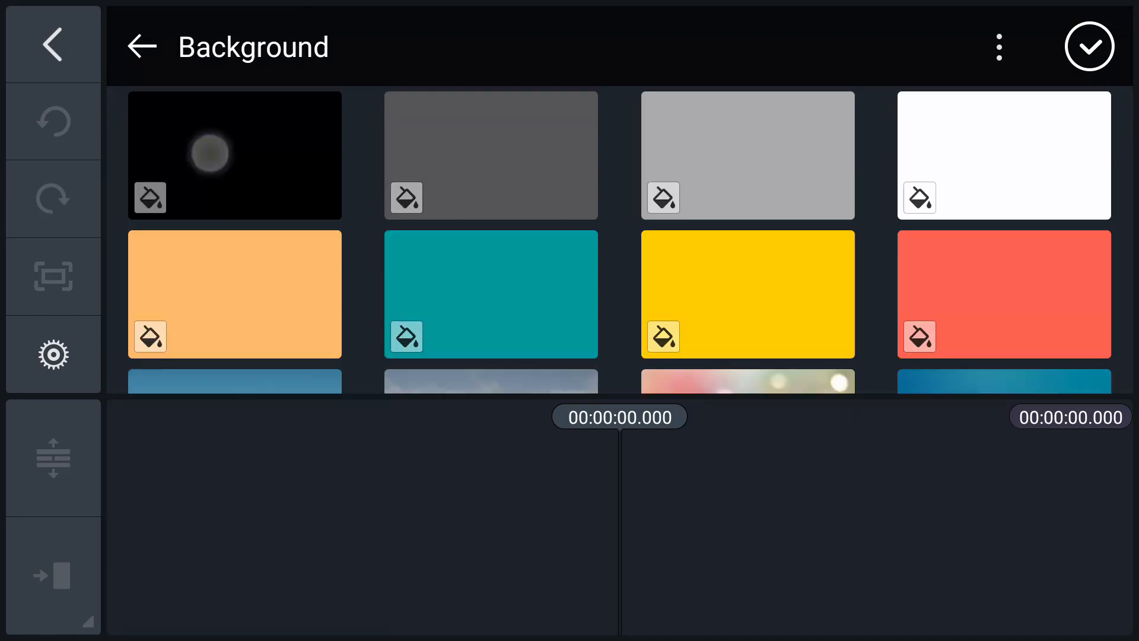
left_click(491, 294)
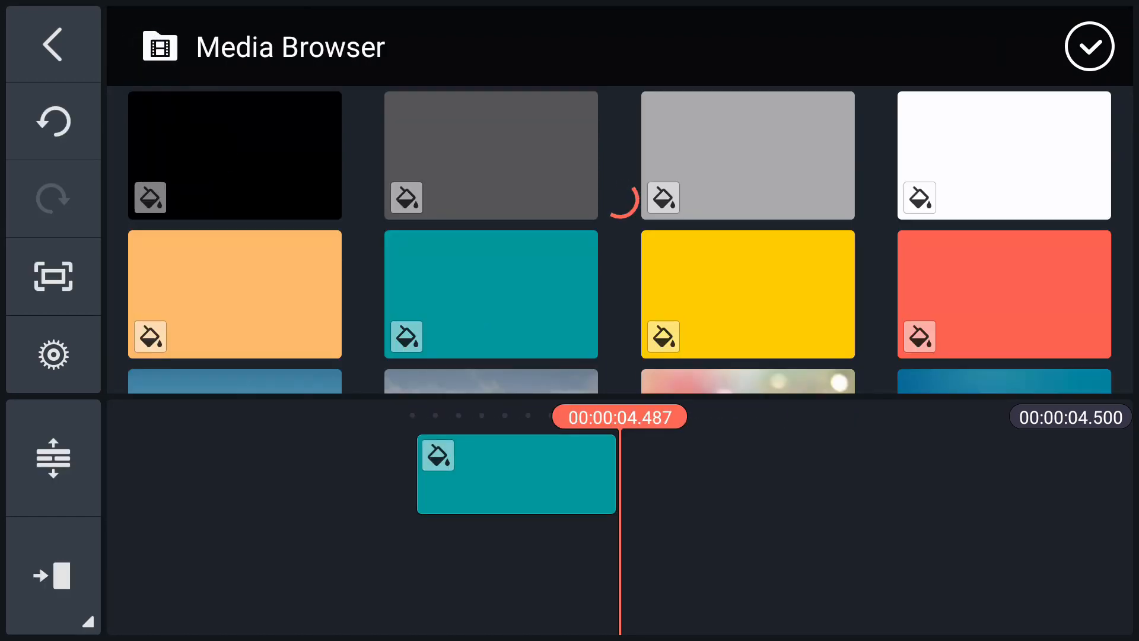
left_click(52, 43)
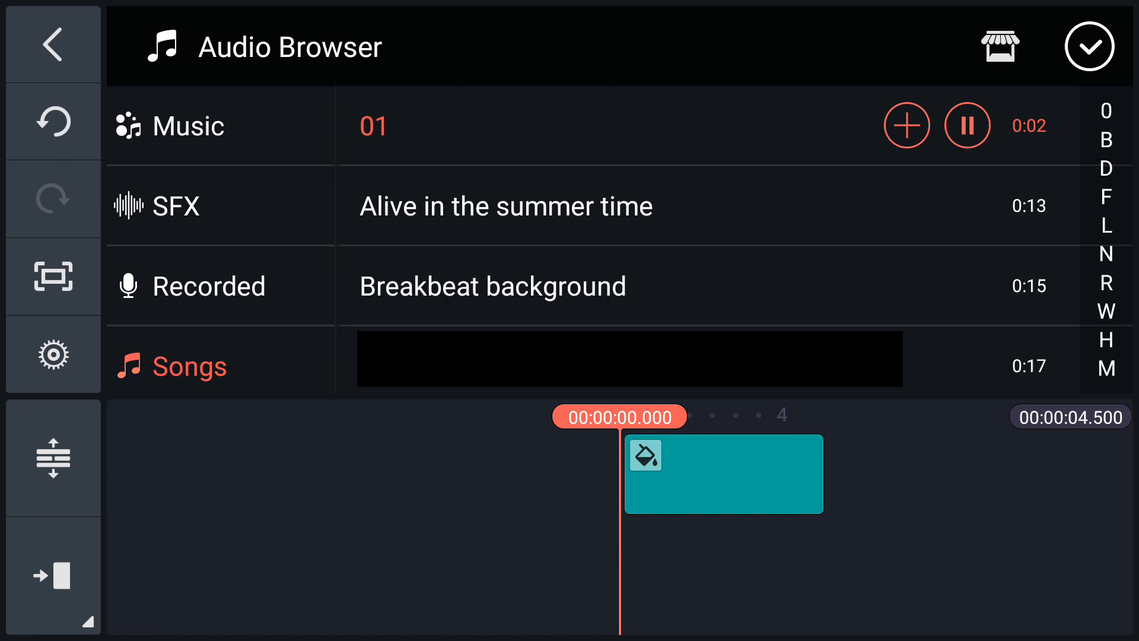
- Add song track 01 to the timeline under the teal clip
left_click(906, 125)
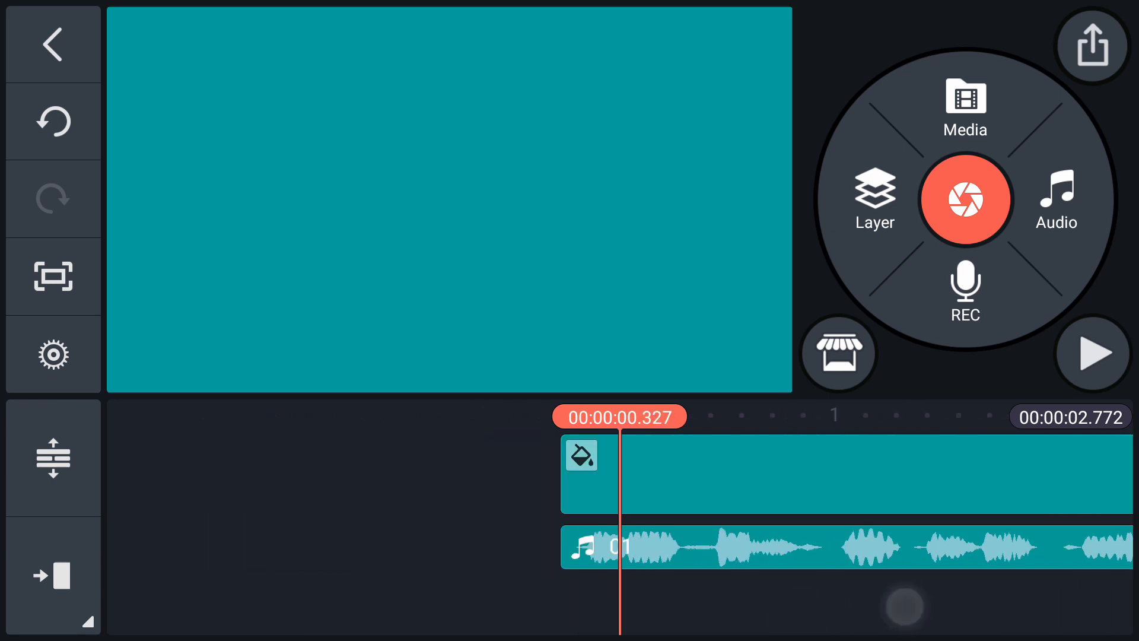
- Preview the music and add a text layer reading HELLO
left_click(1092, 354)
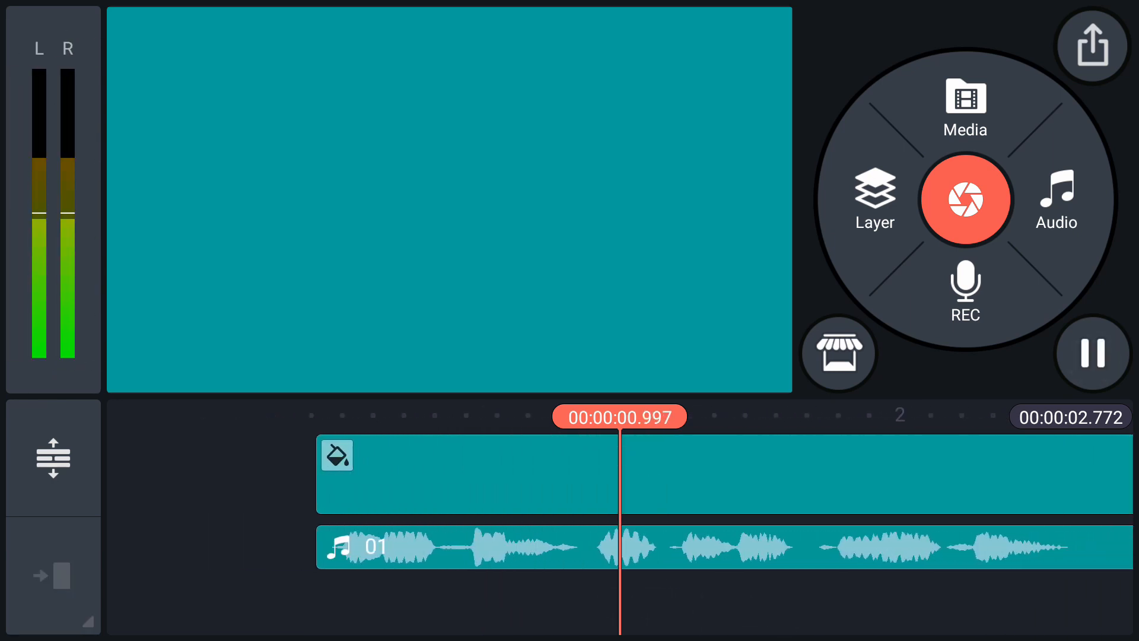
left_click(1091, 354)
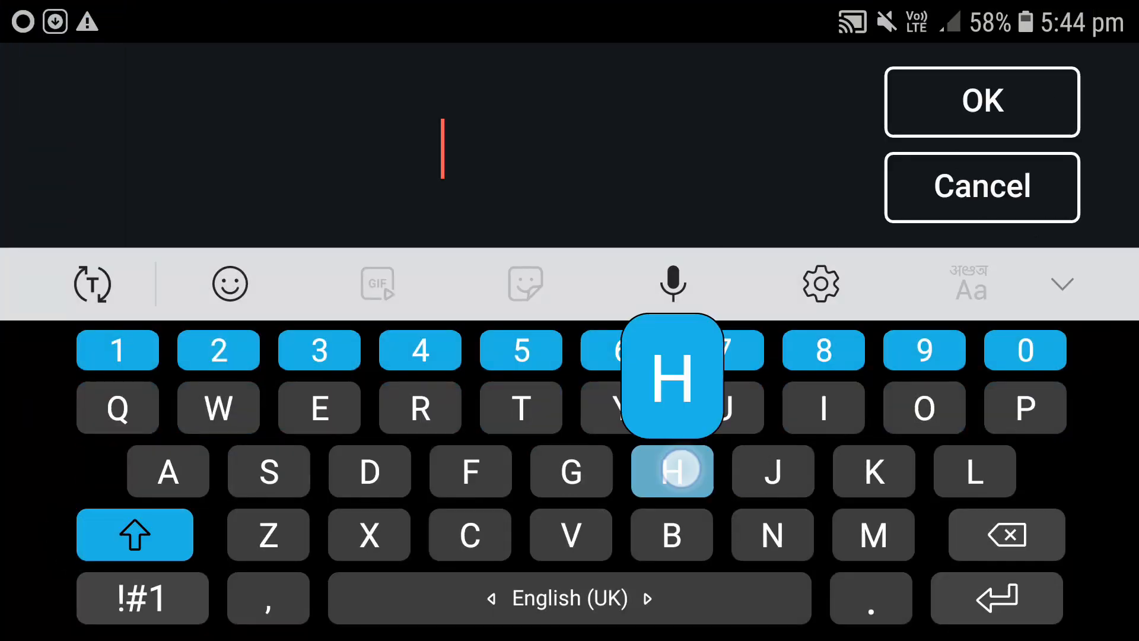
left_click(982, 101)
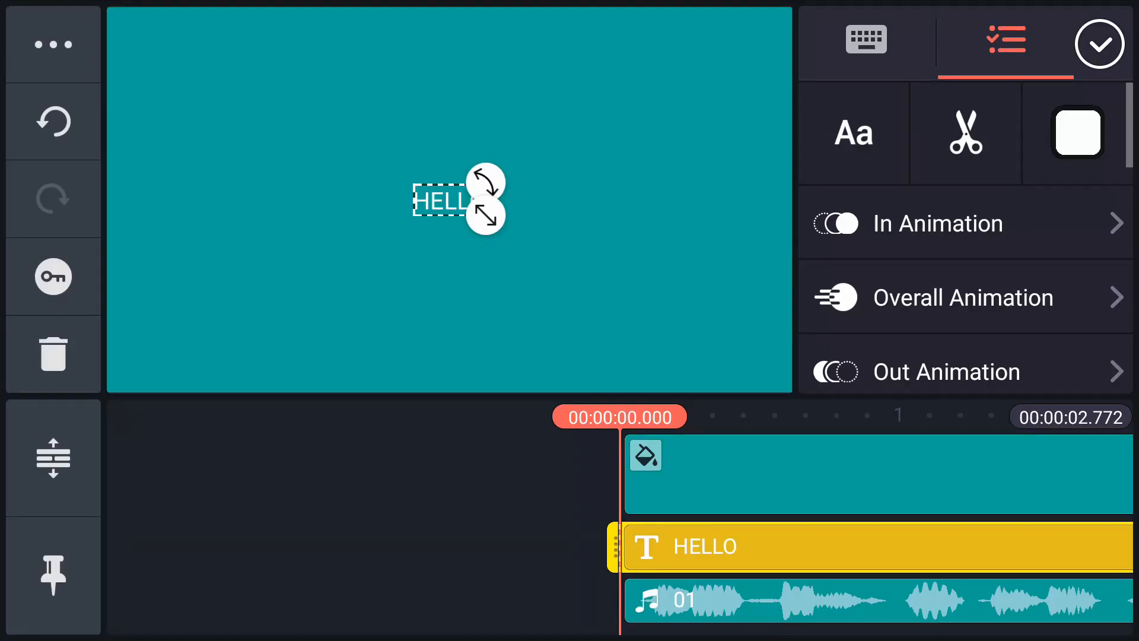
- Give HELLO a bold font, enlarge it and move it top-left
left_click(853, 132)
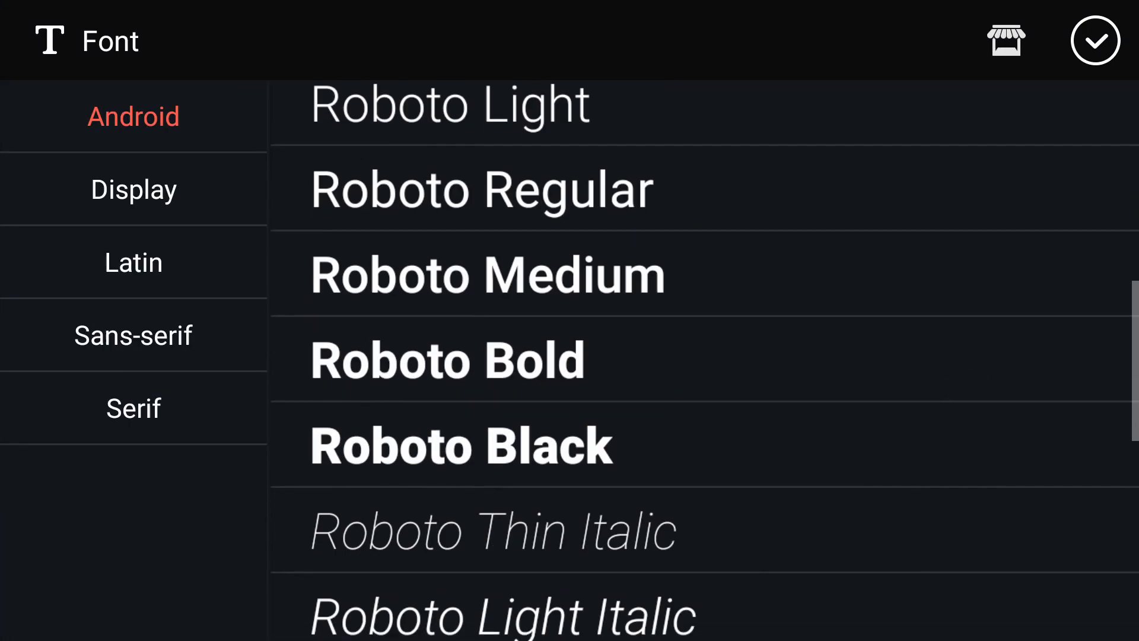
left_click(1096, 41)
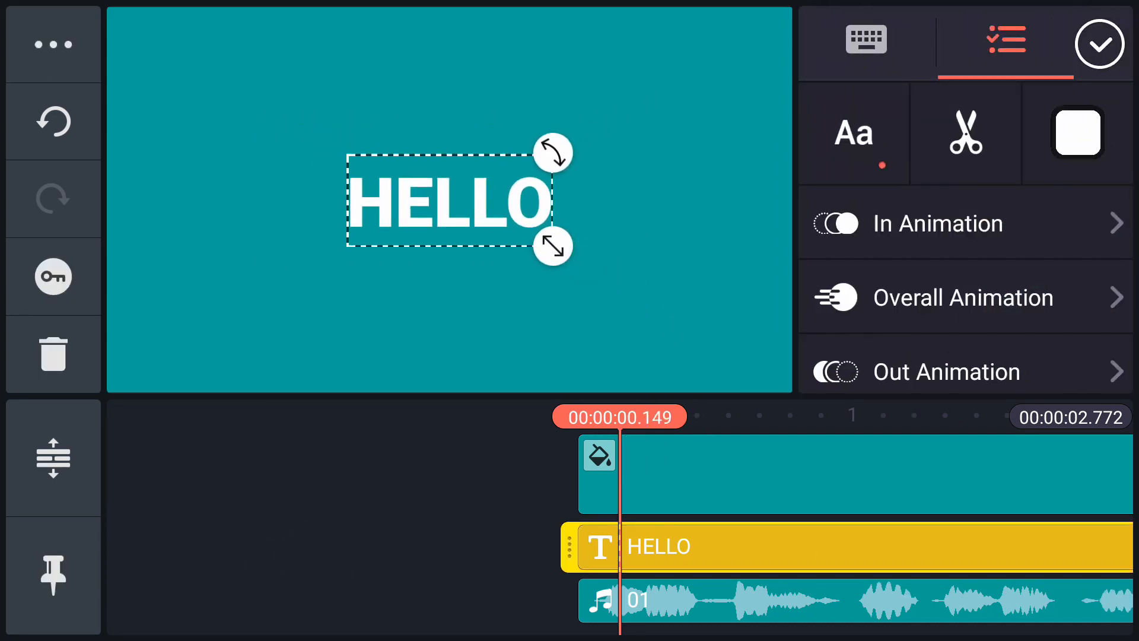
left_click_drag(450, 200, 233, 71)
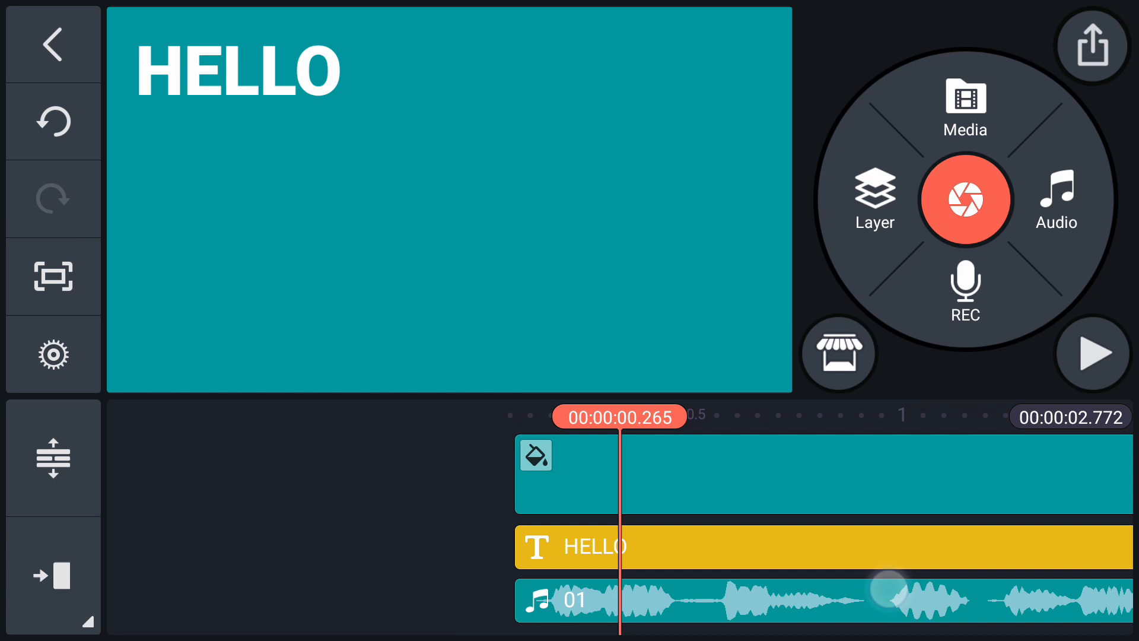
- Preview HELLO's timing against the music, then select the HELLO layer
left_click(1092, 353)
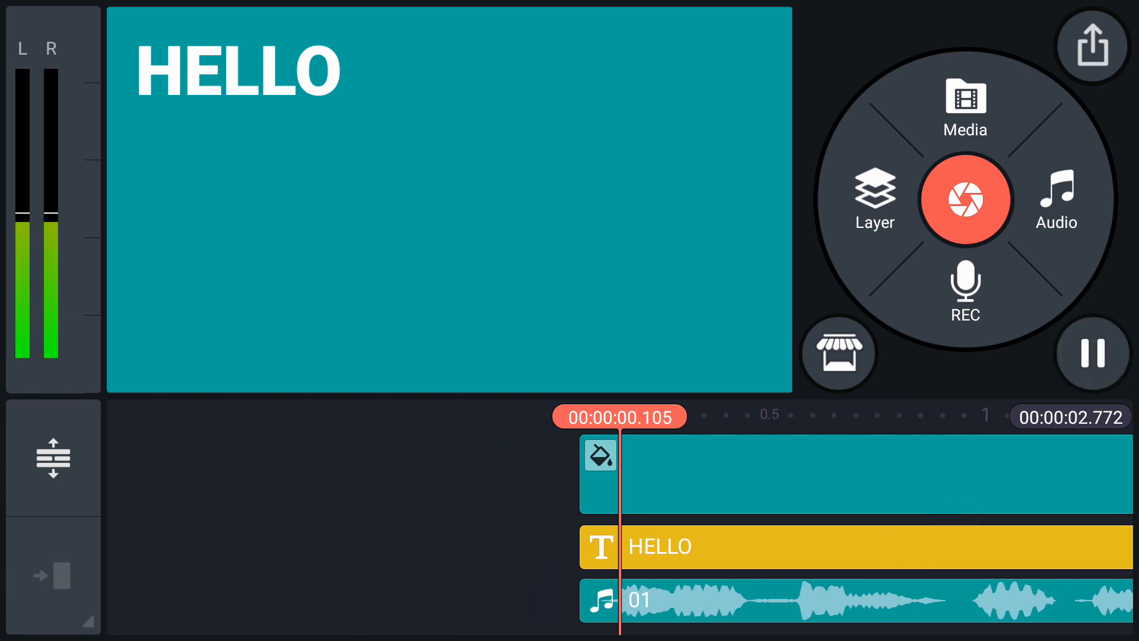
left_click(1092, 354)
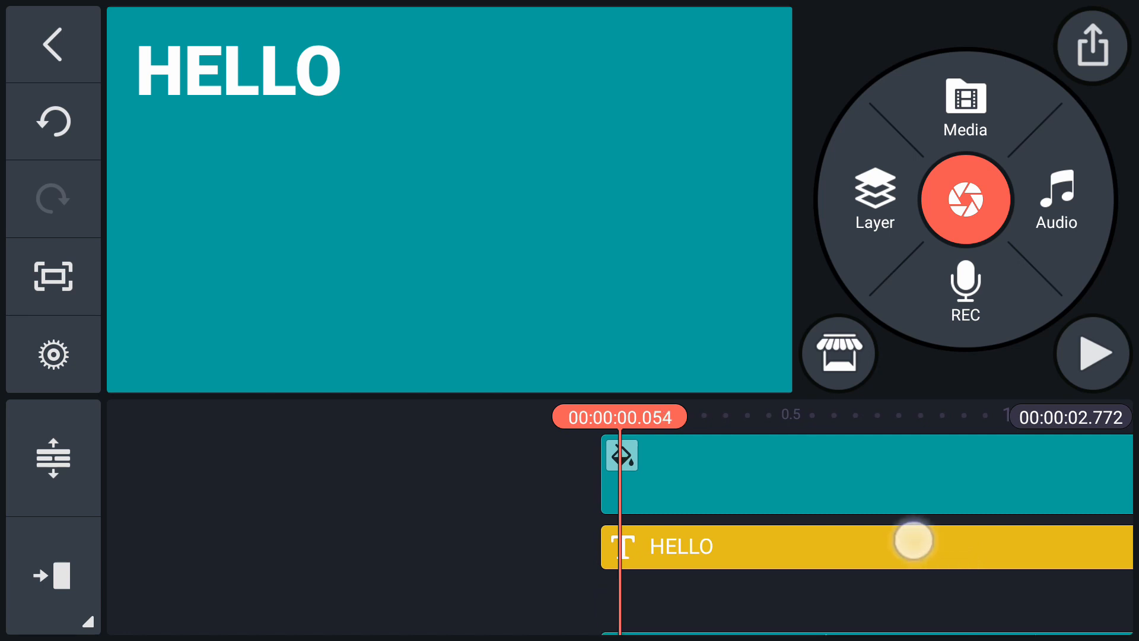
left_click(1055, 200)
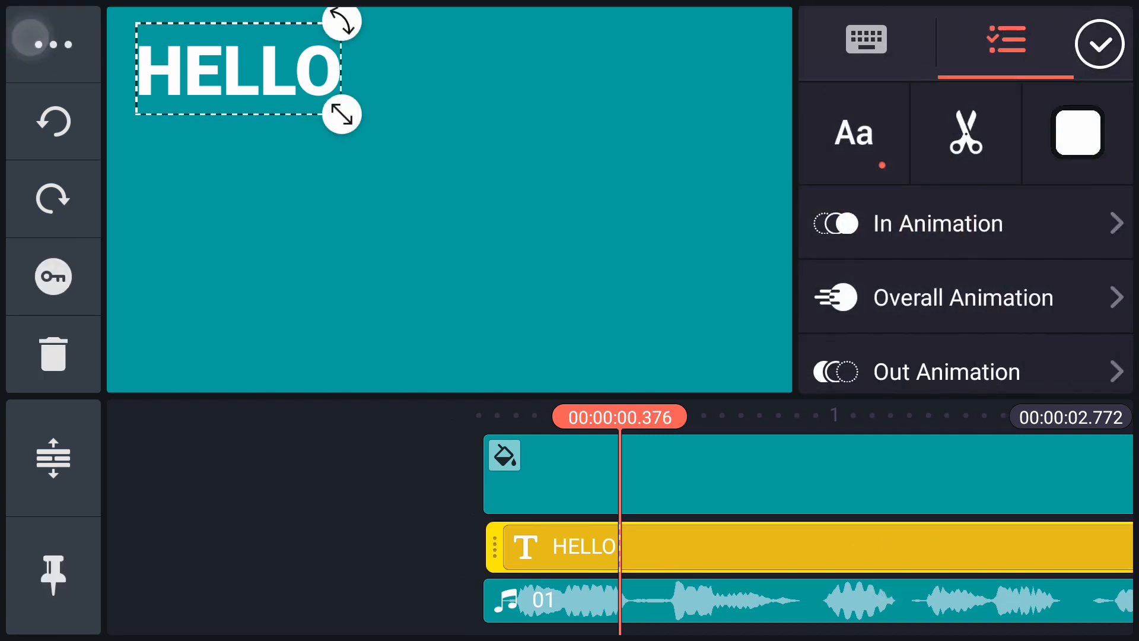
- Duplicate the HELLO layer and shift the copy later on the timeline
left_click(52, 198)
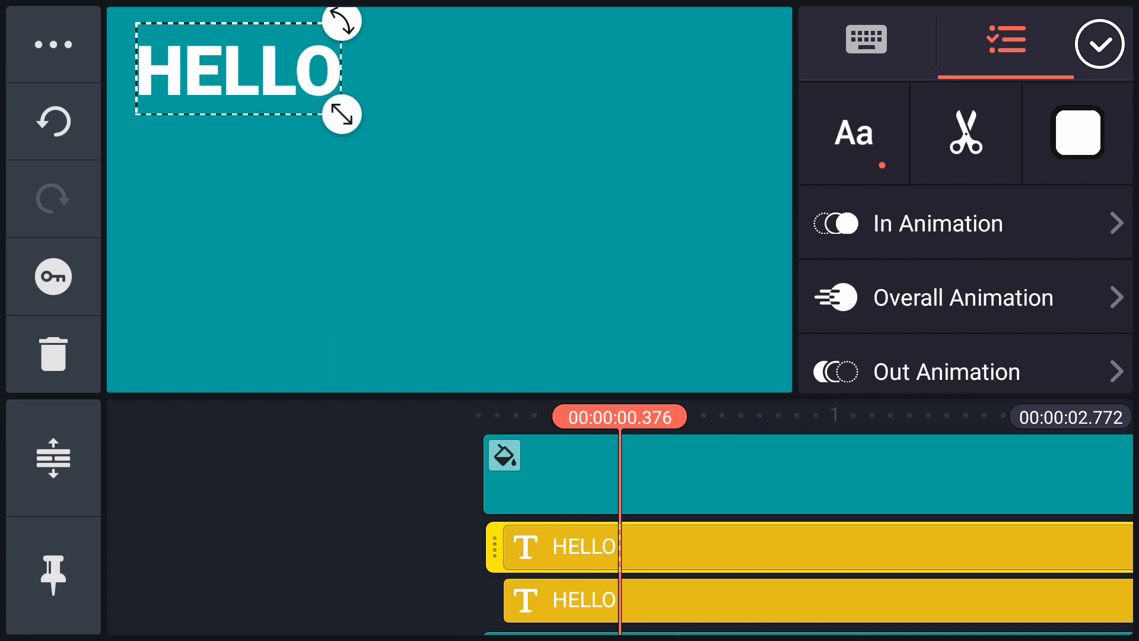
left_click_drag(240, 71, 469, 71)
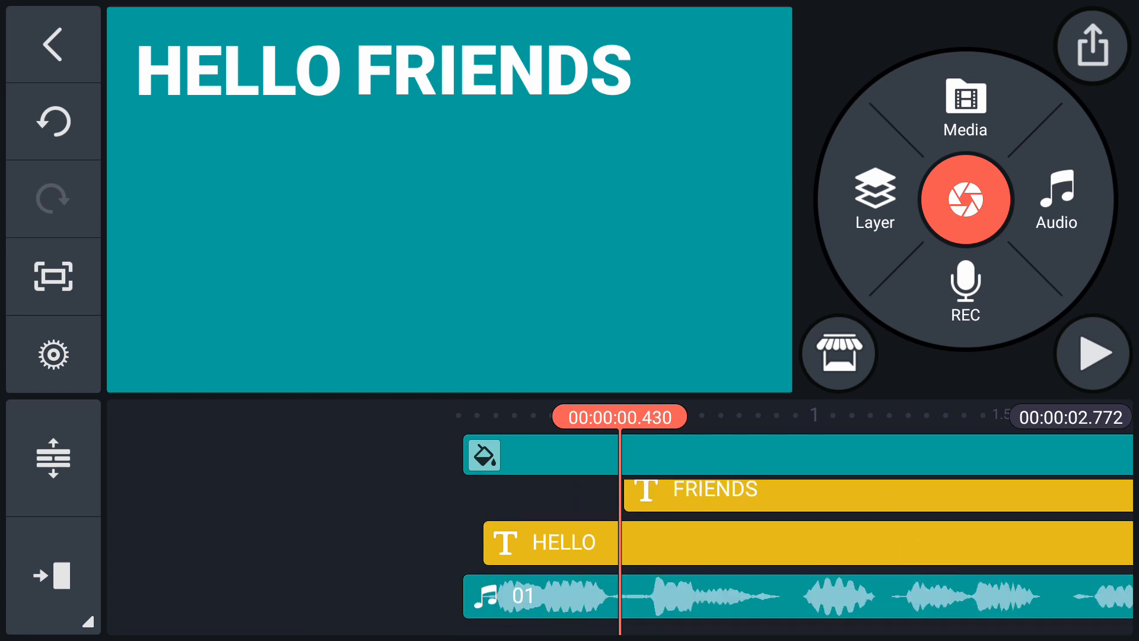
- Preview, select the FRIENDS layer and begin retyping its later copy
left_click(1091, 354)
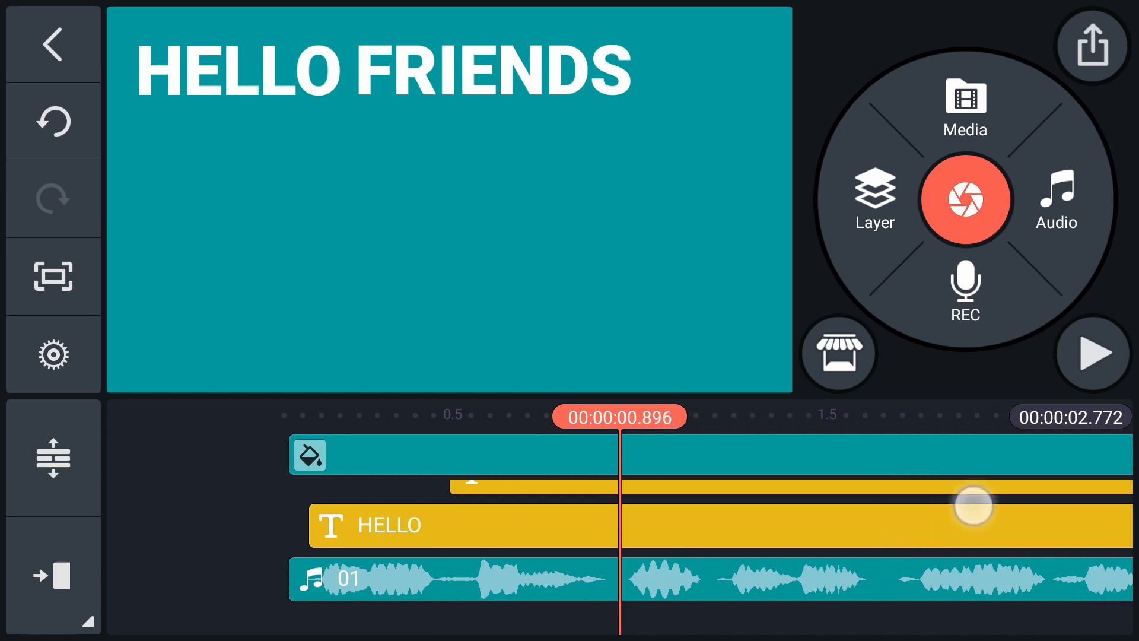
left_click(494, 69)
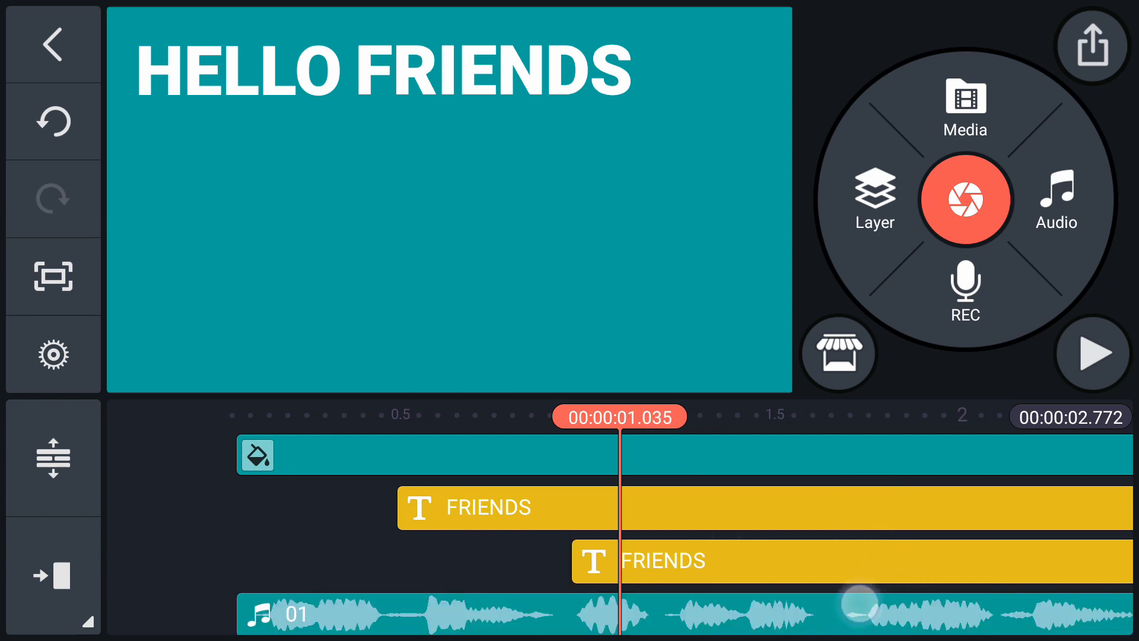
left_click(661, 561)
type("WELCOME")
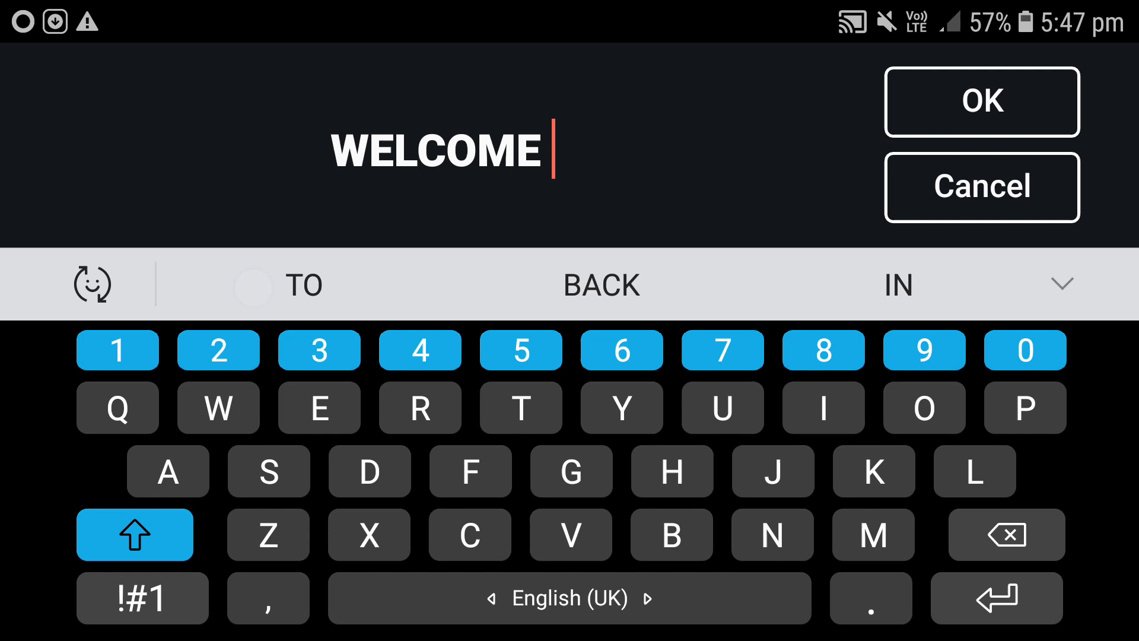
- Confirm WELCOME as the copied layer's text and stop the preview
left_click(981, 102)
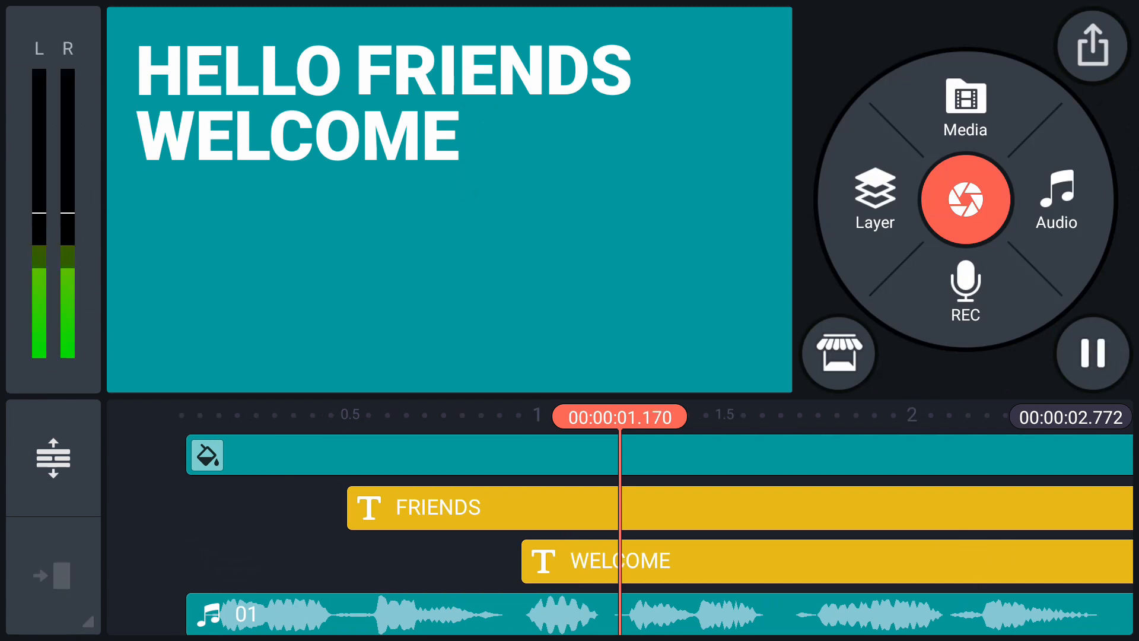
left_click(1091, 353)
type("B")
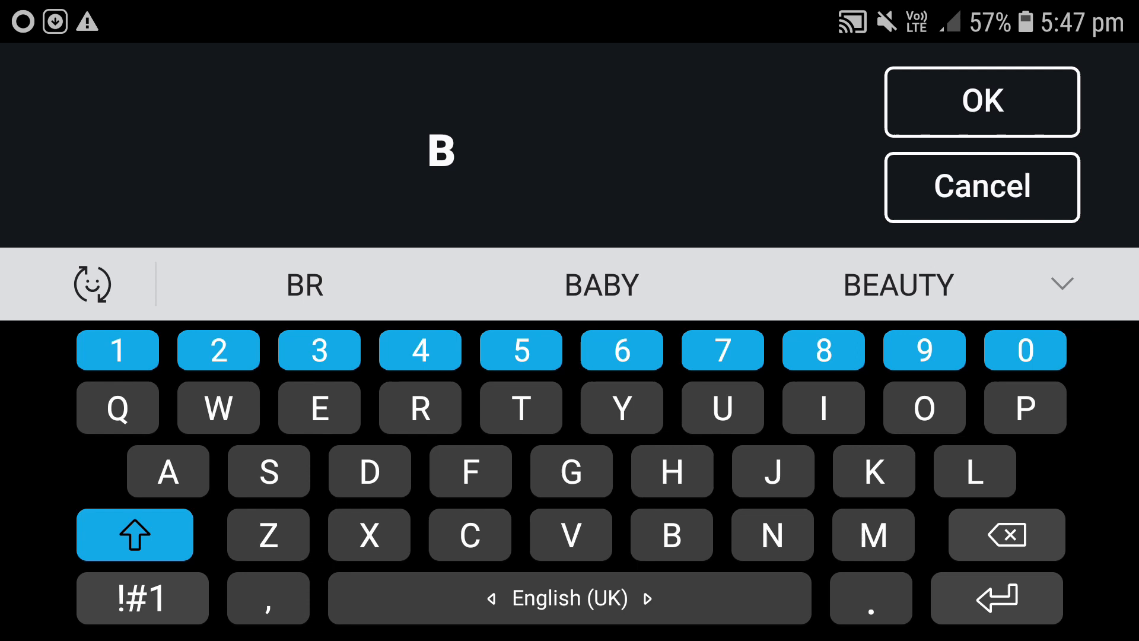
- Confirm BACK after WELCOME, preview the timing, and open the BACK copy
left_click(980, 102)
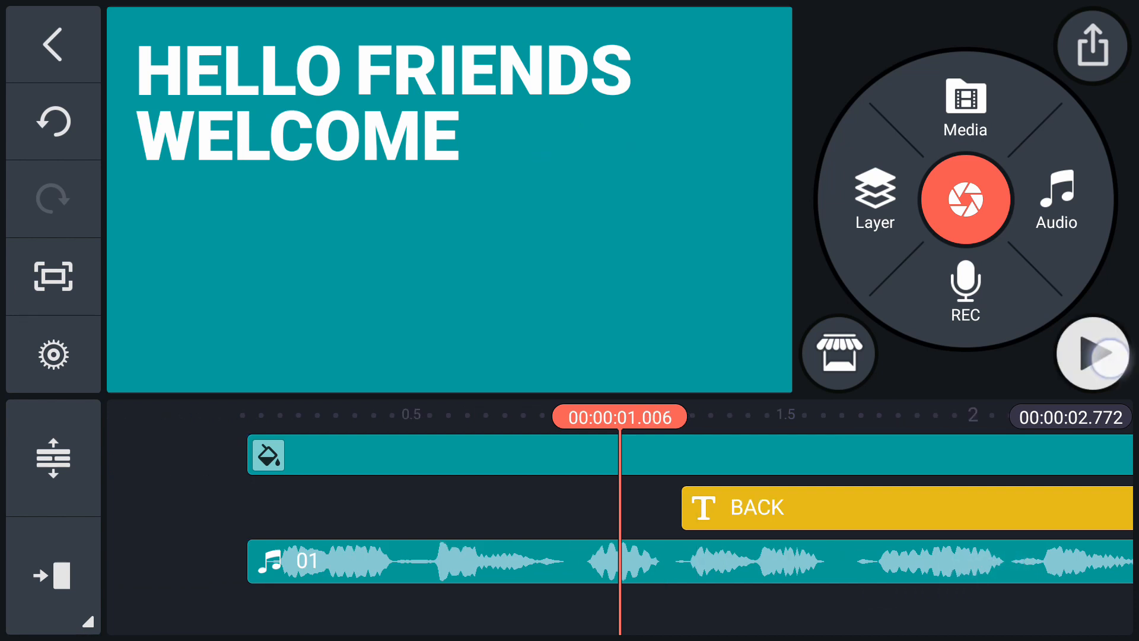
left_click(799, 506)
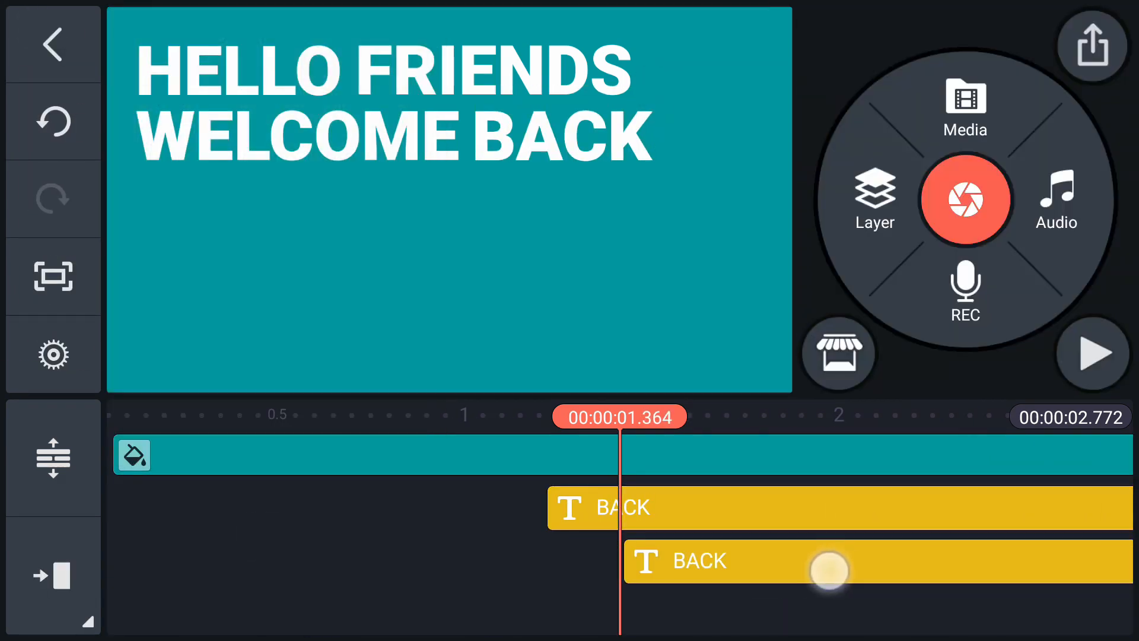
double_click(698, 560)
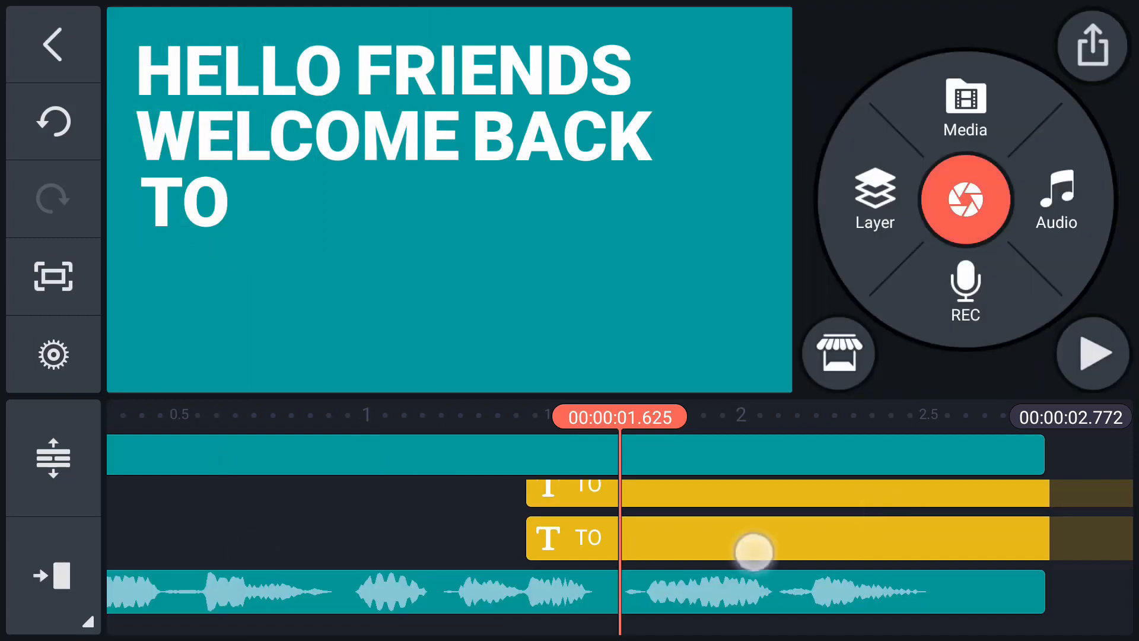
- Retype copies as TO and OUR, place OUR beside TO, and copy OUR
left_click(752, 538)
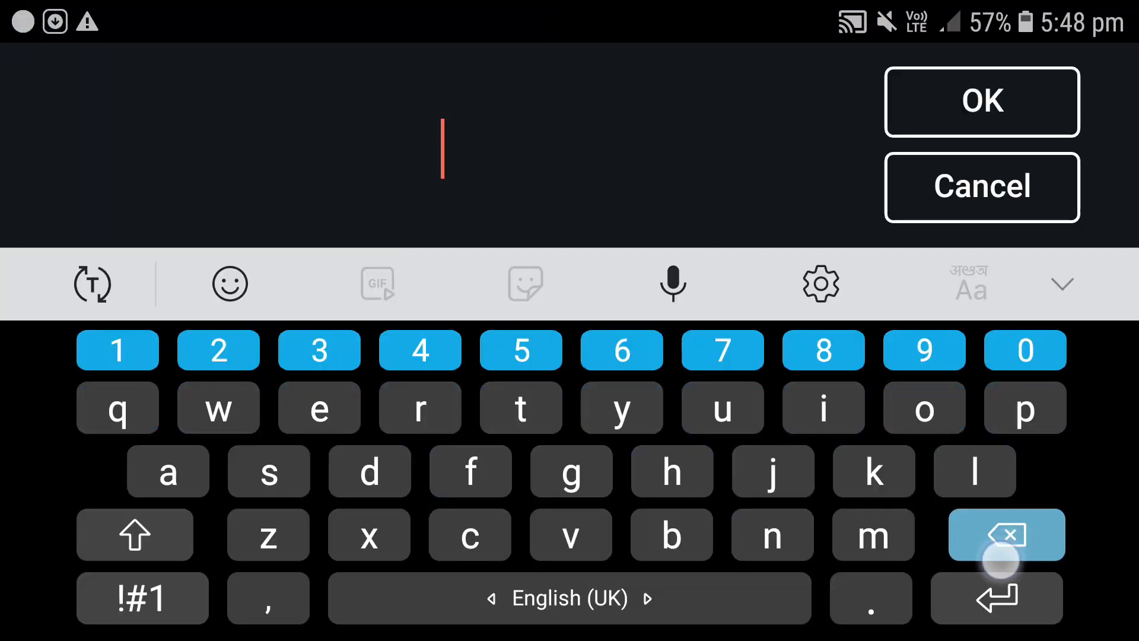
left_click(981, 102)
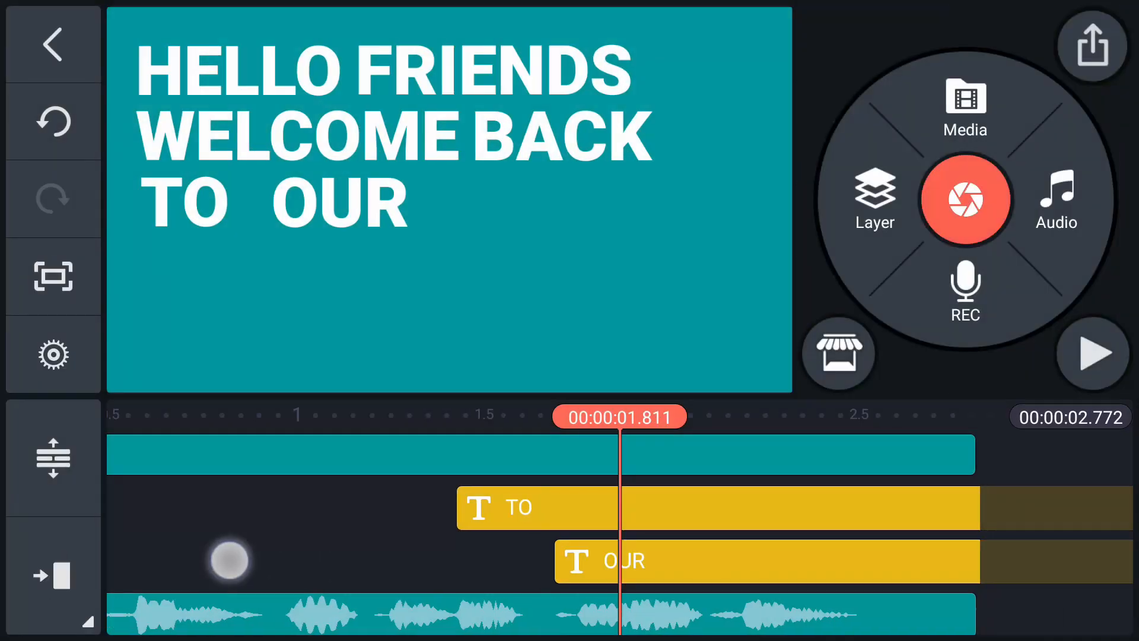
left_click(766, 560)
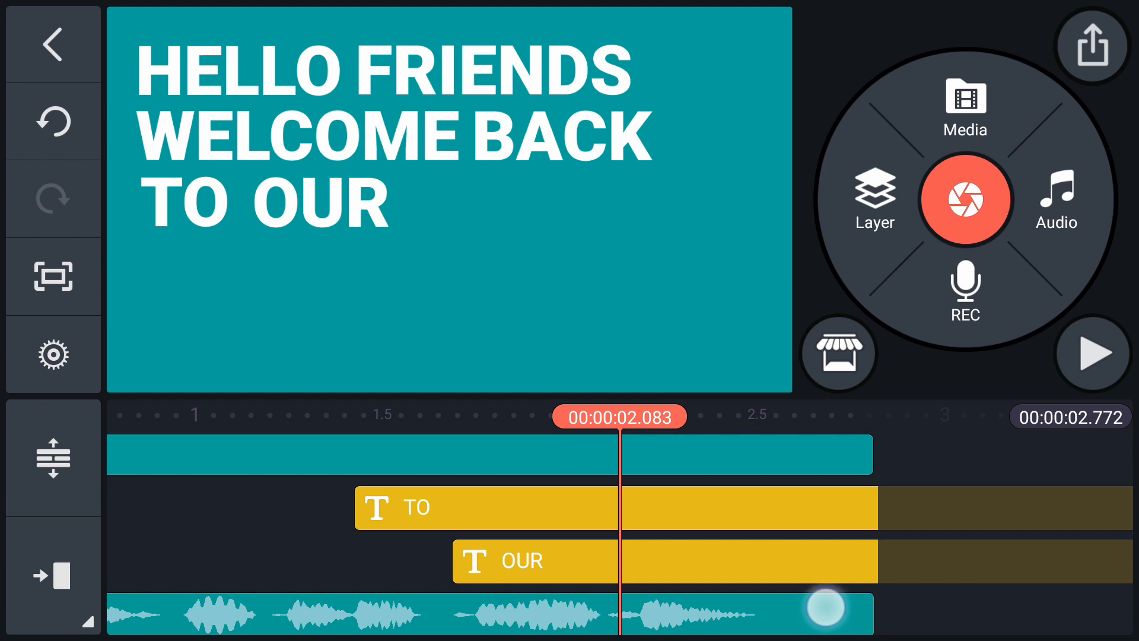
left_click(537, 561)
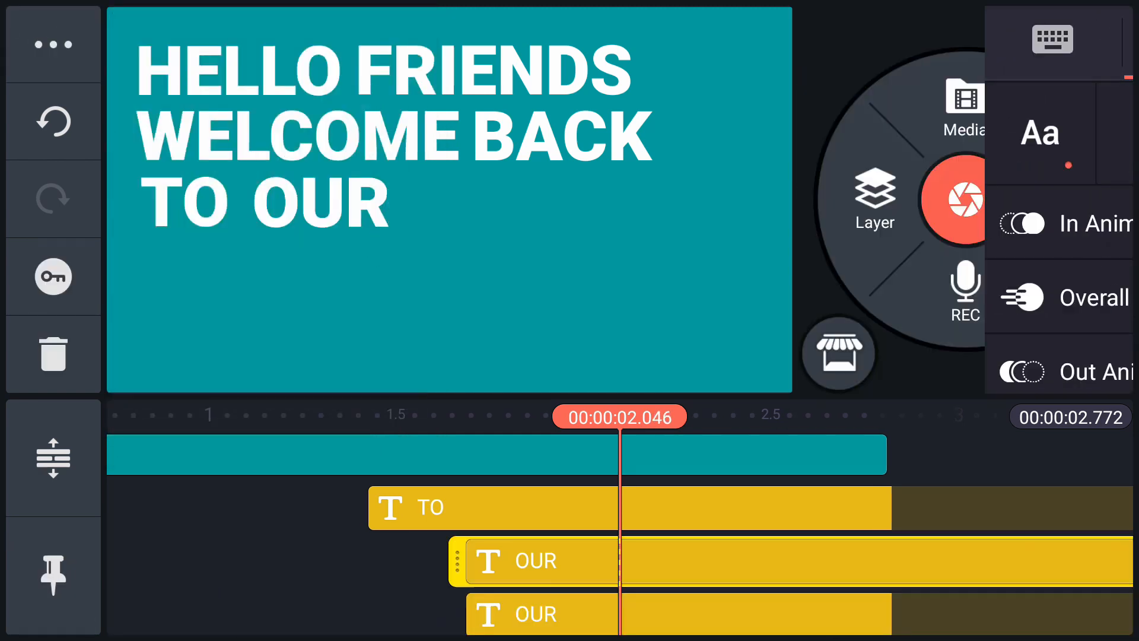
- Change the copied word to CHANNEL and preview the full word-by-word title
left_click(53, 43)
type("CHANNEL")
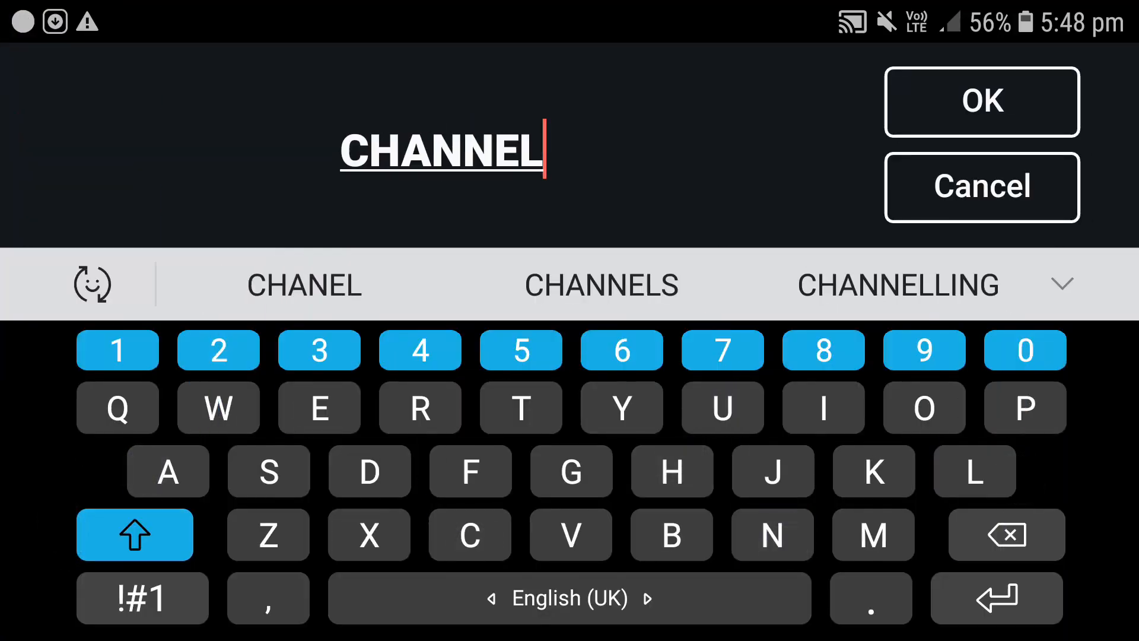
left_click(981, 102)
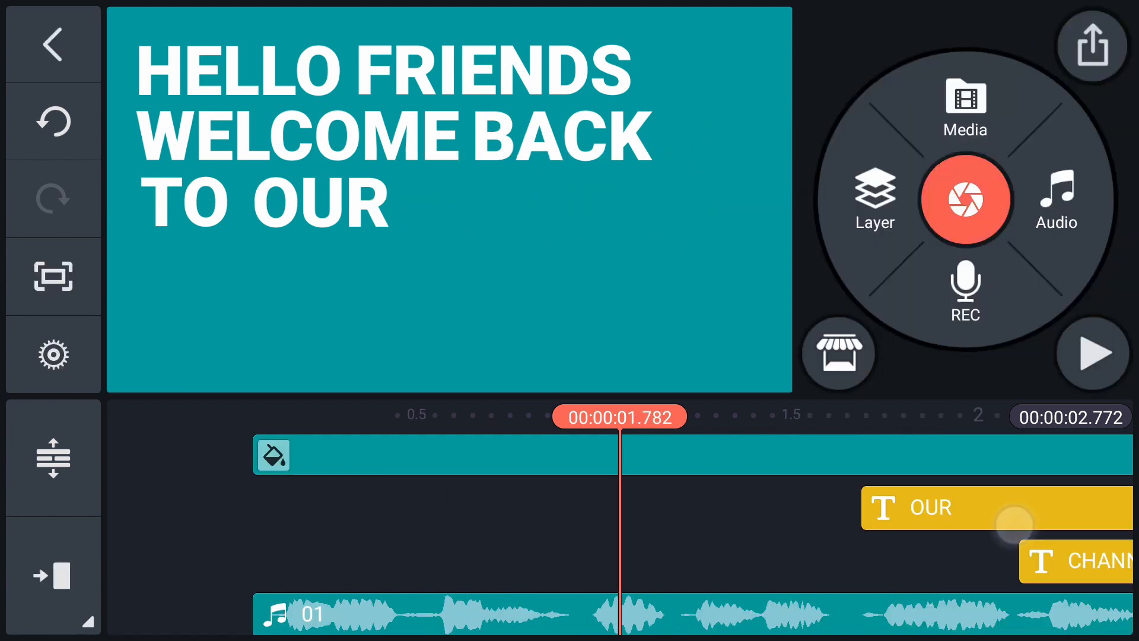
left_click(1091, 353)
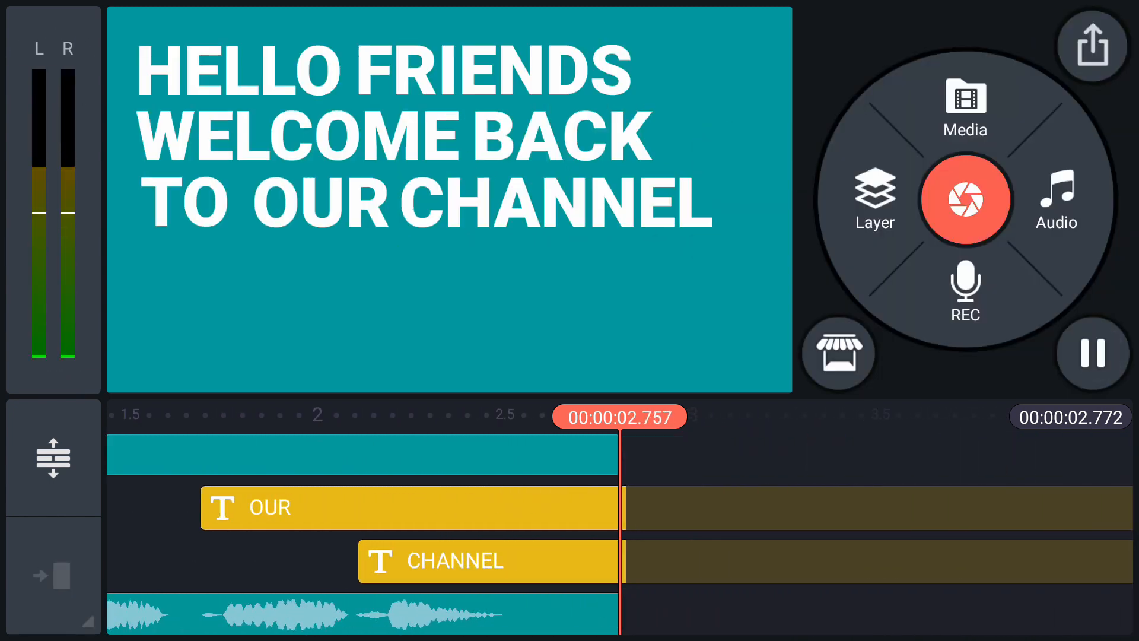
left_click(1091, 354)
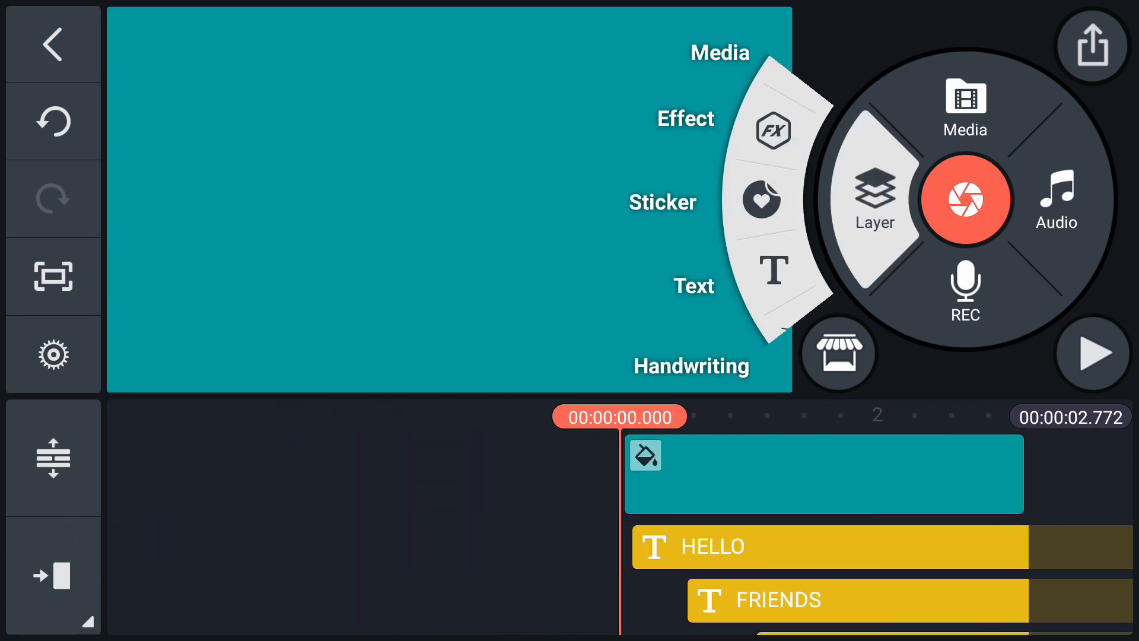
- Add a grey solid-colour background layer behind the three-line title
left_click(643, 456)
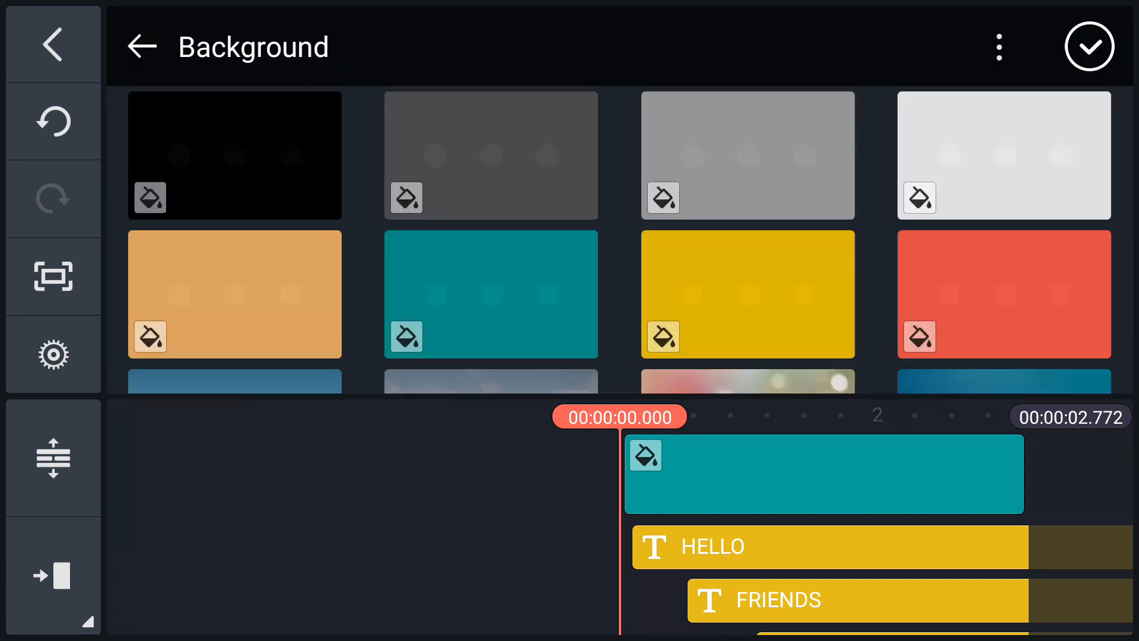
left_click(491, 155)
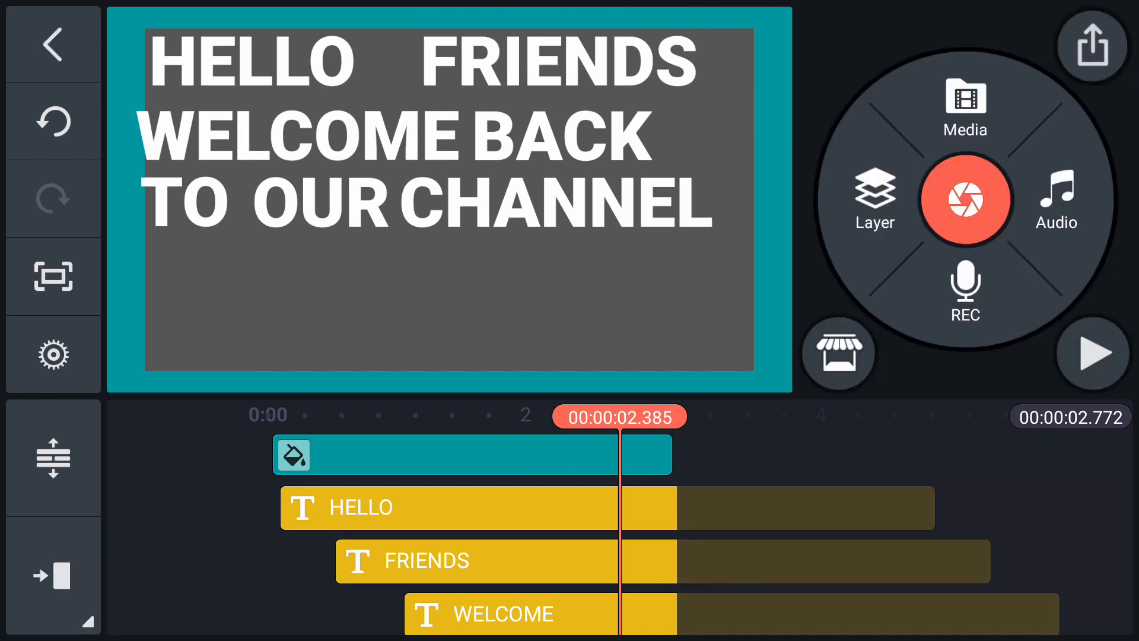
- Drag HELLO beside FRIENDS at the top and reposition BACK below an enlarged WELCOME
left_click(480, 507)
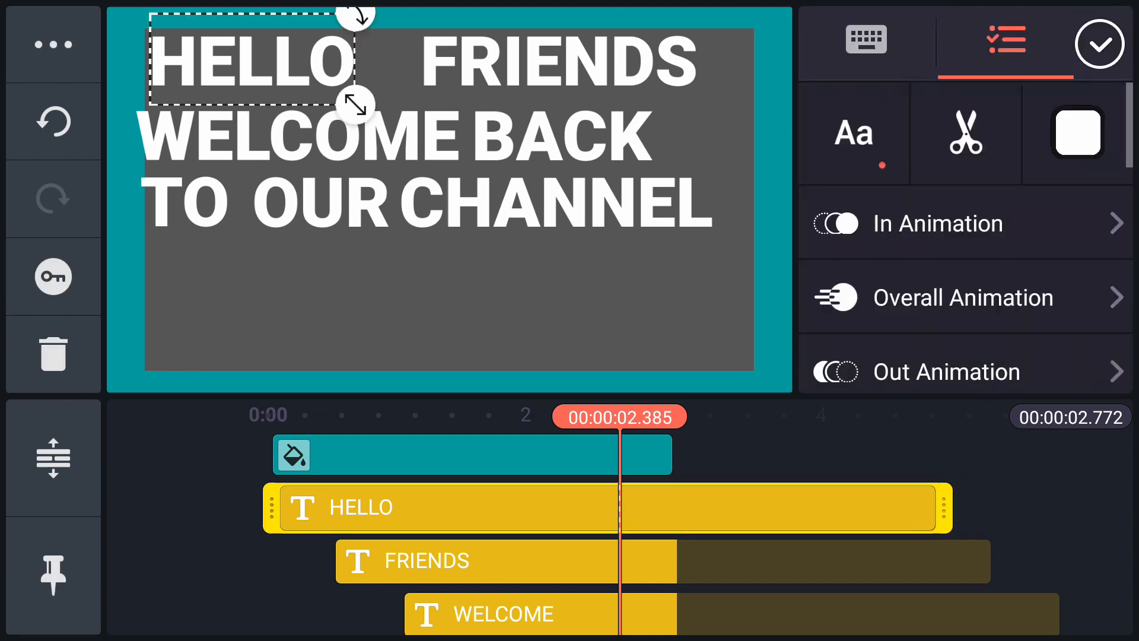
left_click_drag(247, 62, 320, 62)
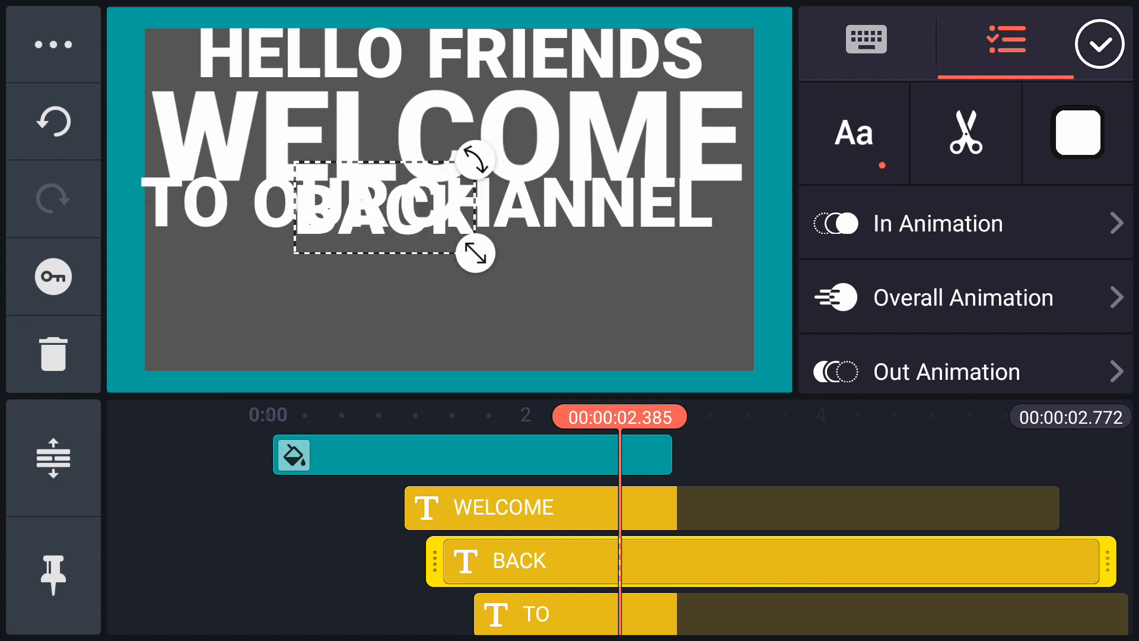
left_click(52, 44)
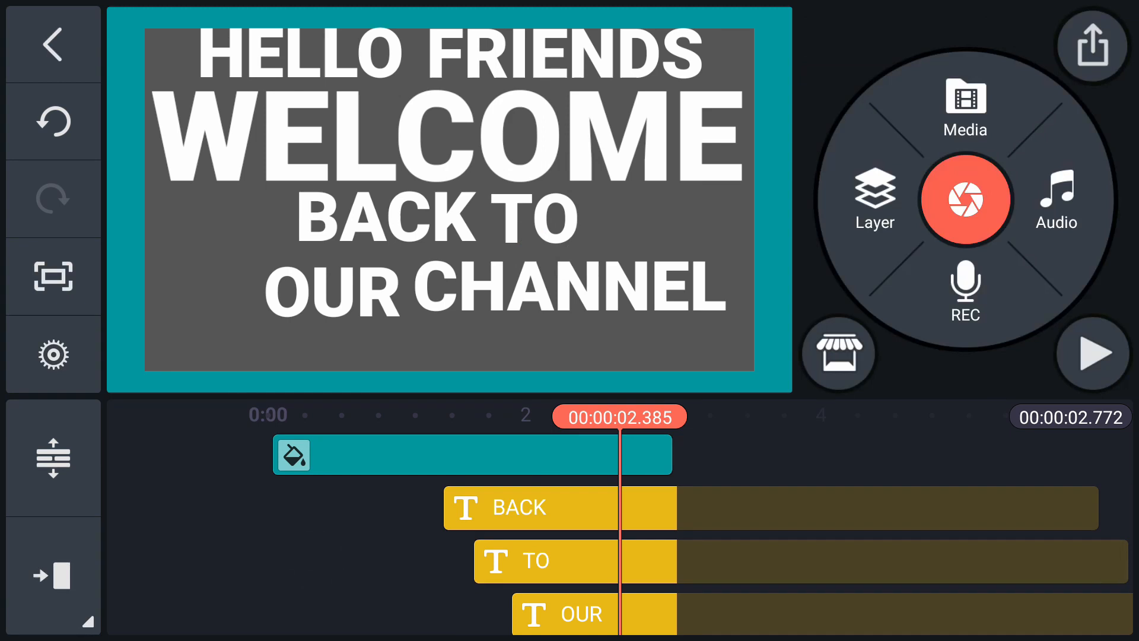
- Reposition TO, OUR and CHANNEL so the title stacks as five centred lines
left_click(528, 507)
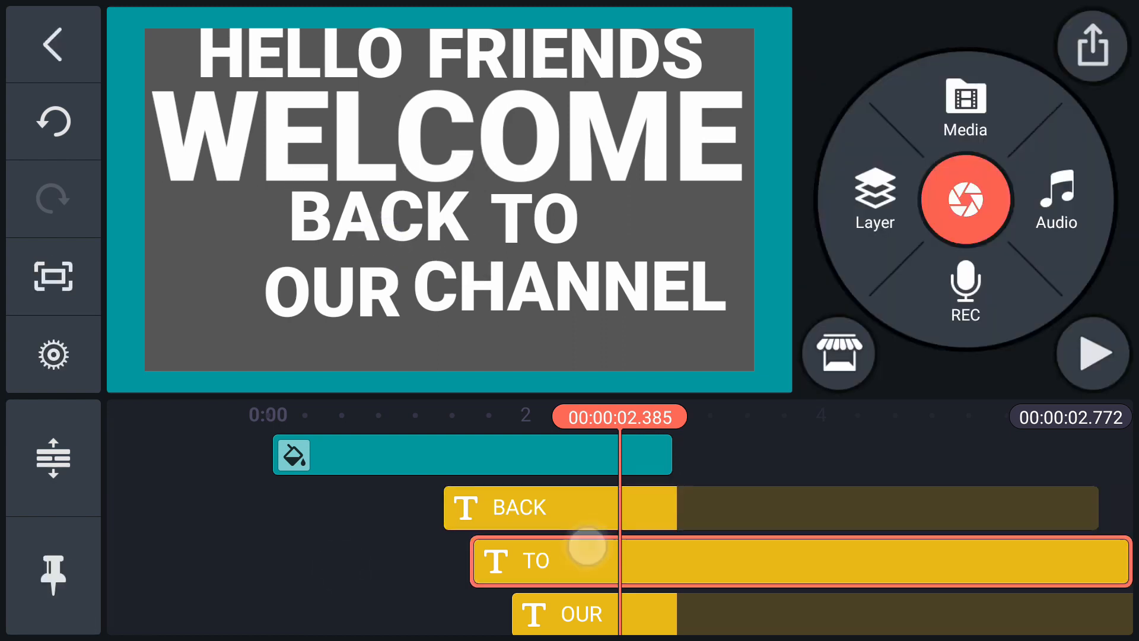
left_click(588, 560)
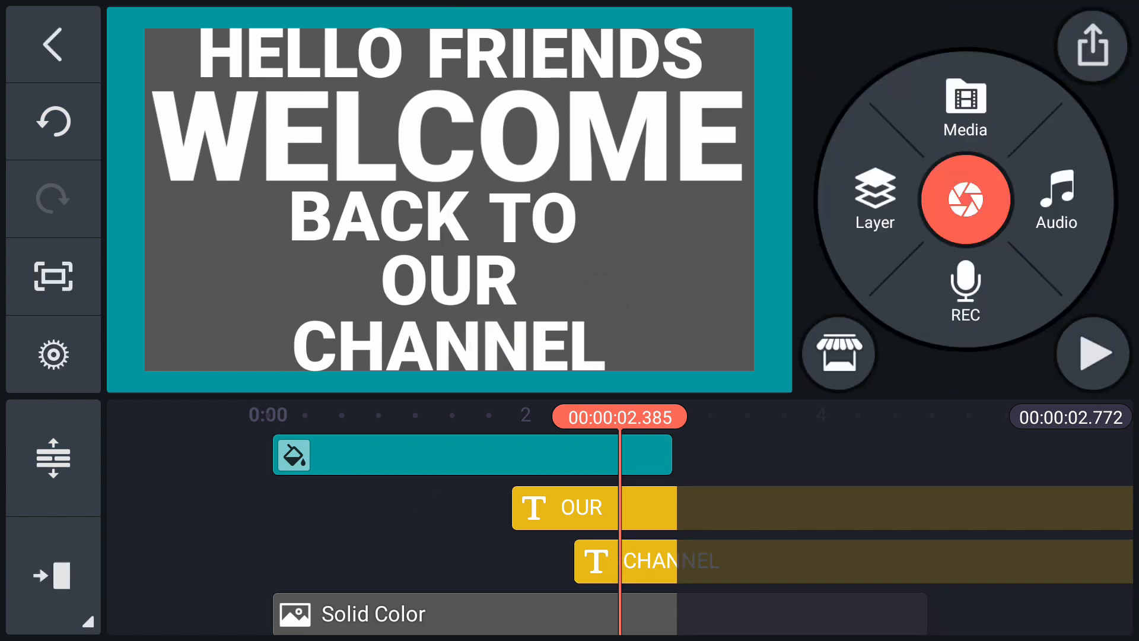
left_click(594, 507)
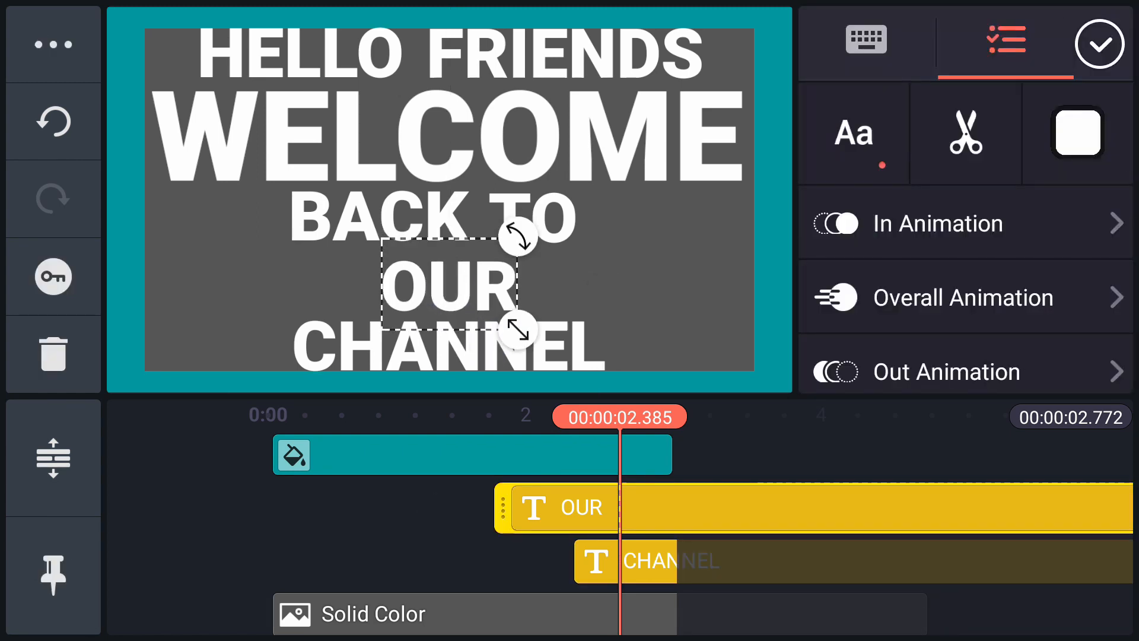
left_click(528, 560)
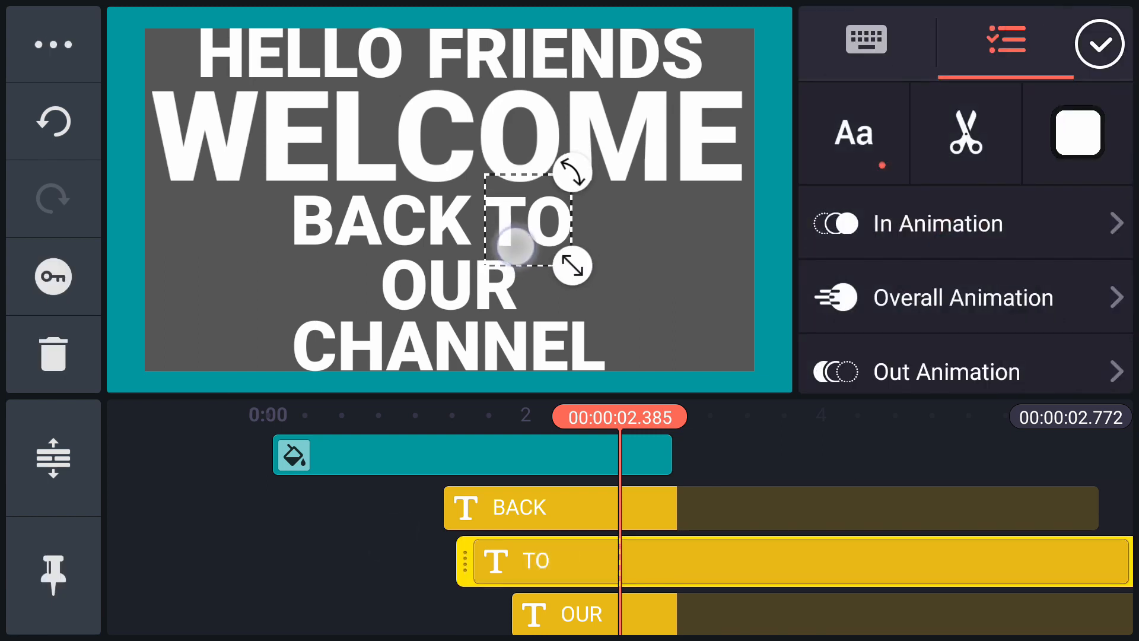
left_click(52, 43)
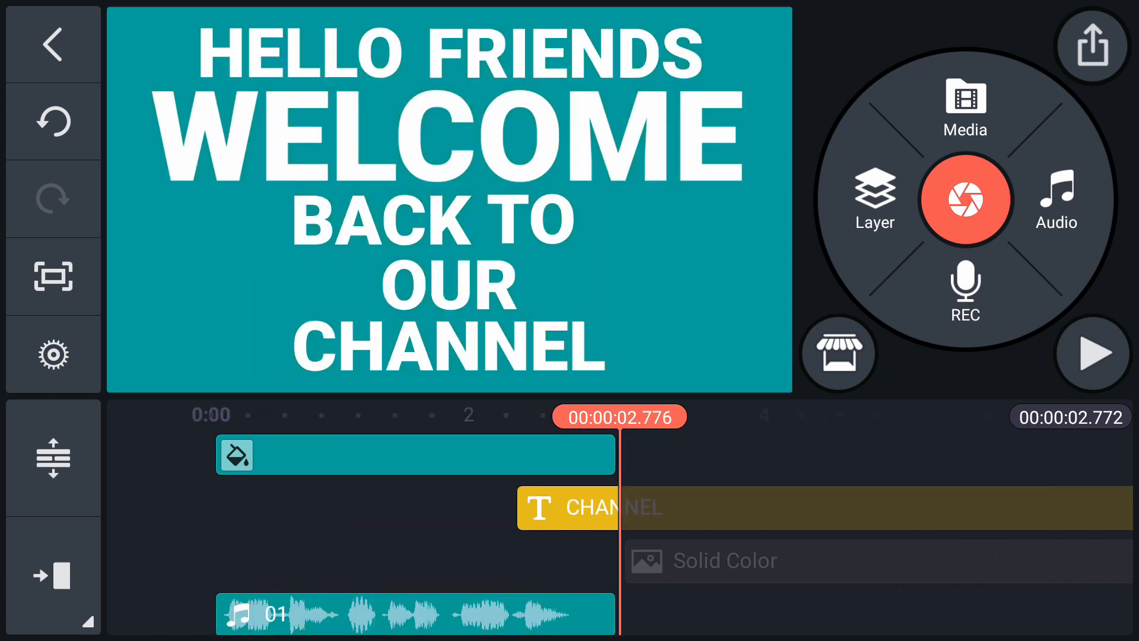
- Preview the words popping in, then select WELCOME to change its colour
left_click(1091, 354)
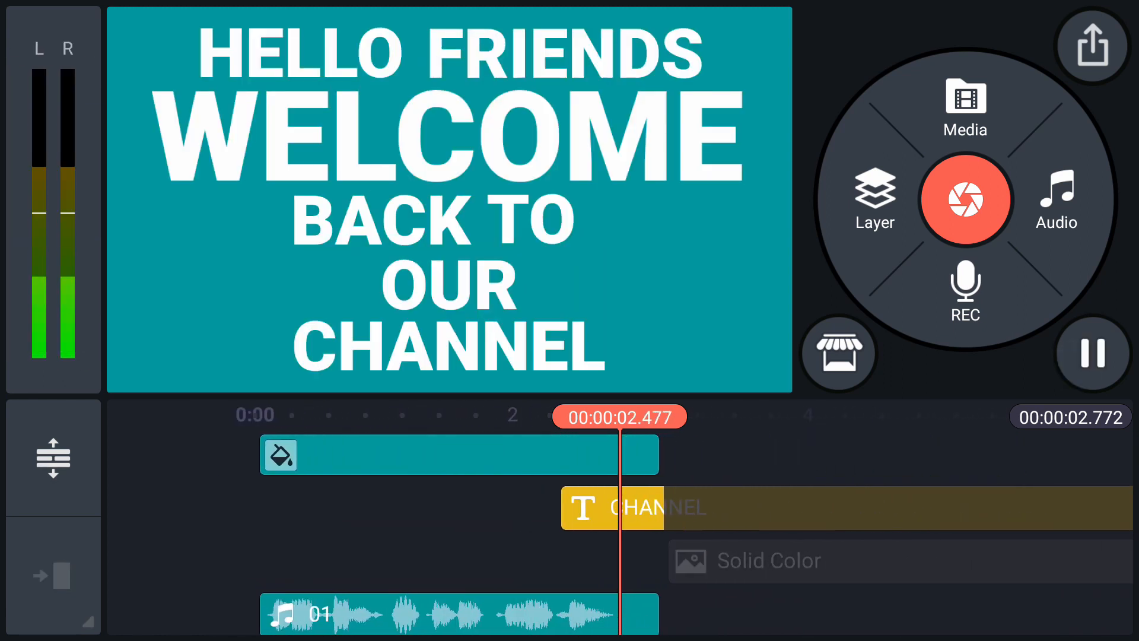
left_click(1091, 354)
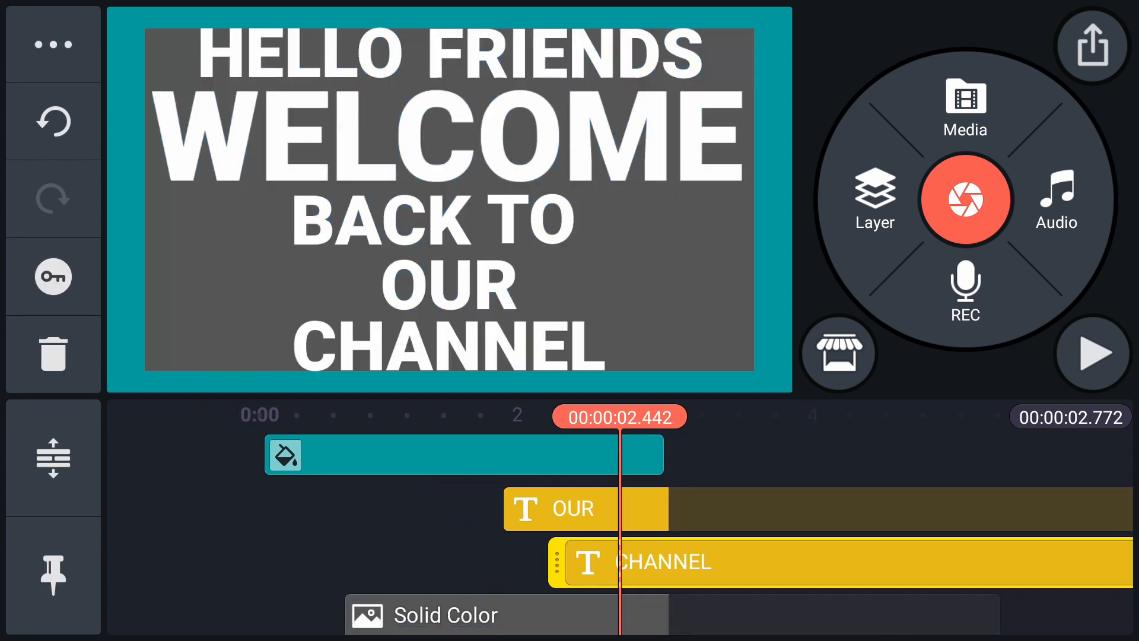
left_click(661, 562)
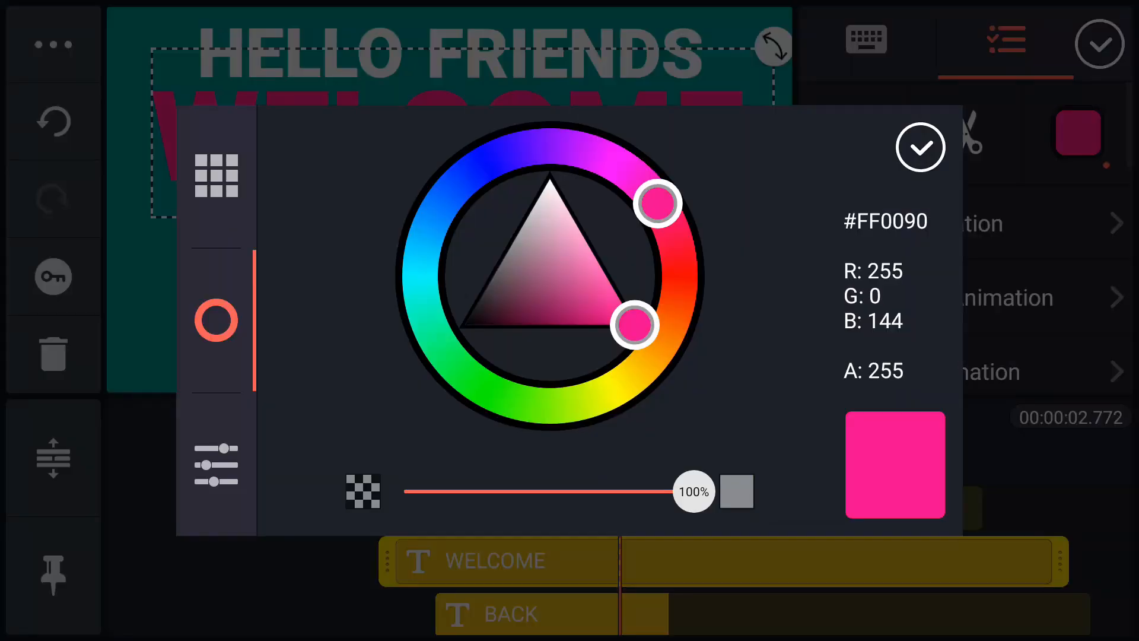
- Recolour the words: orange WELCOME, blue FRIENDS, green BACK, magenta TO, red OUR, orange CHANNEL
left_click(919, 147)
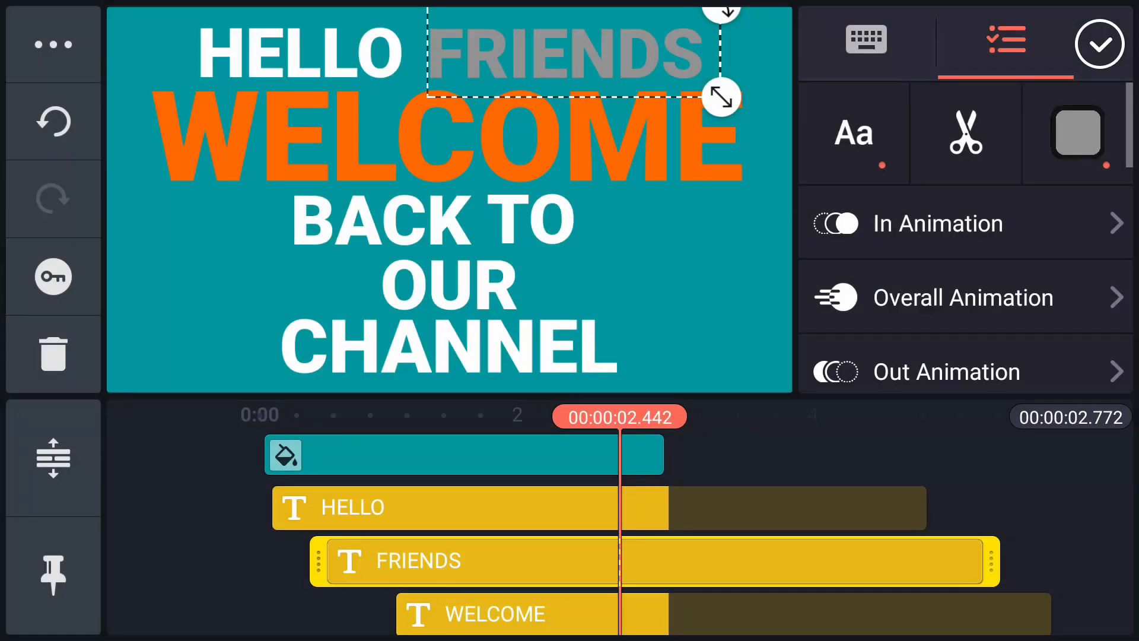
left_click(1078, 133)
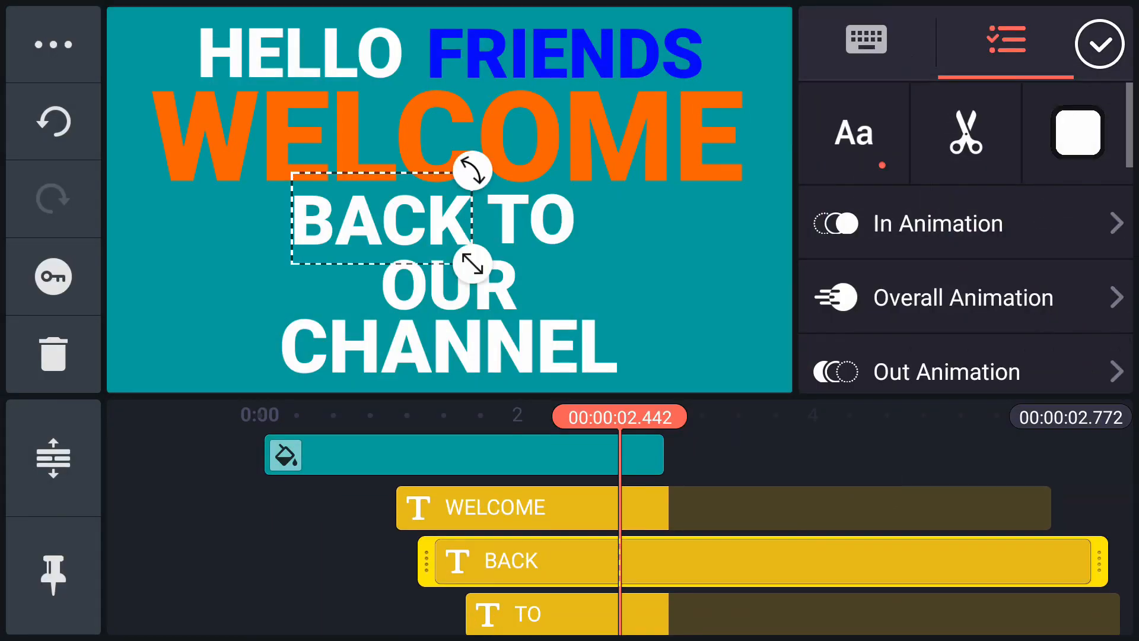
left_click(1077, 133)
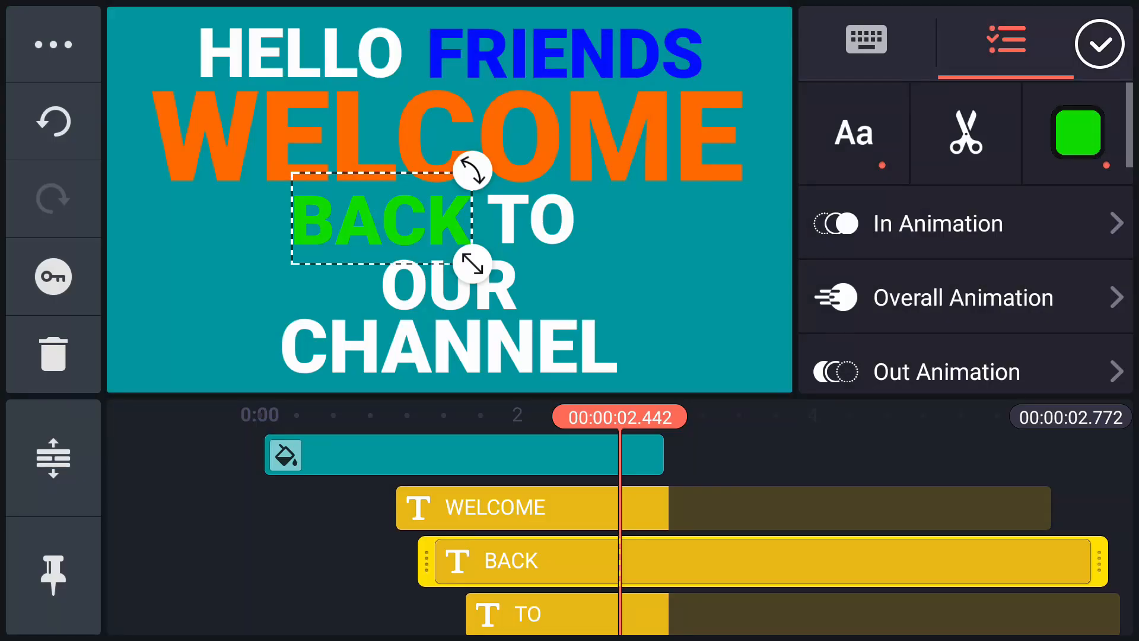
left_click(1078, 132)
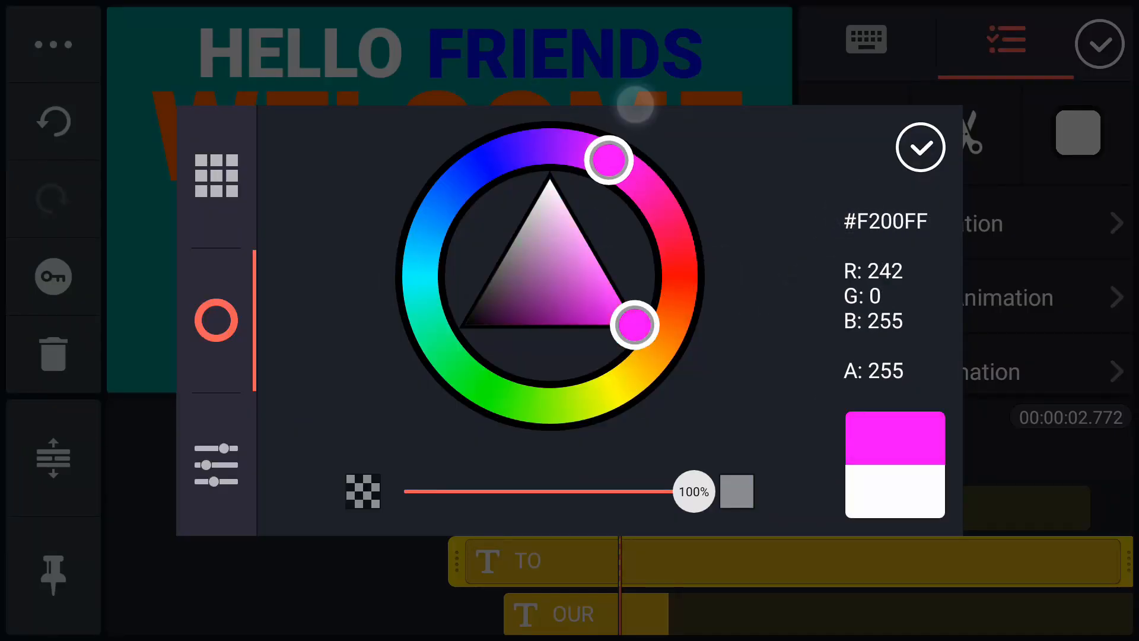
left_click(920, 147)
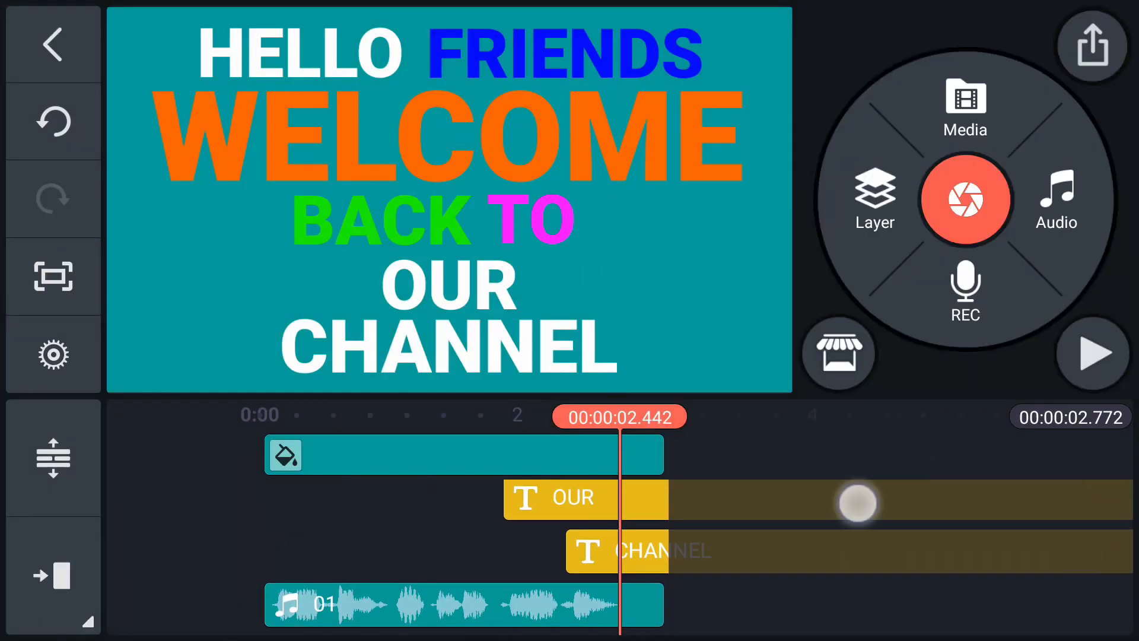
left_click(554, 499)
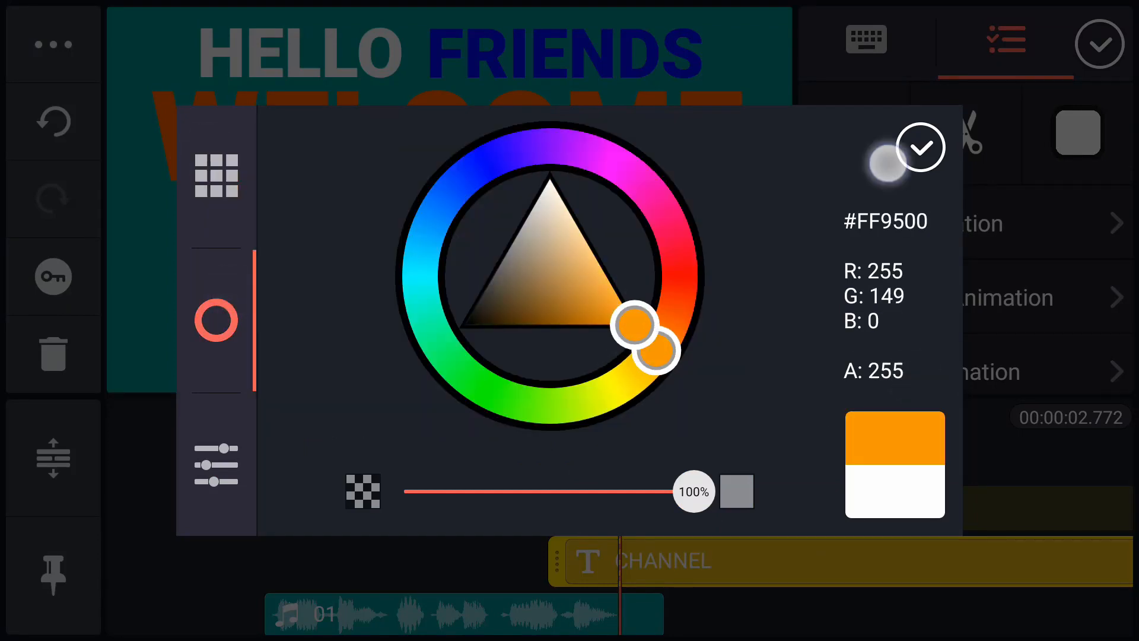
left_click(920, 148)
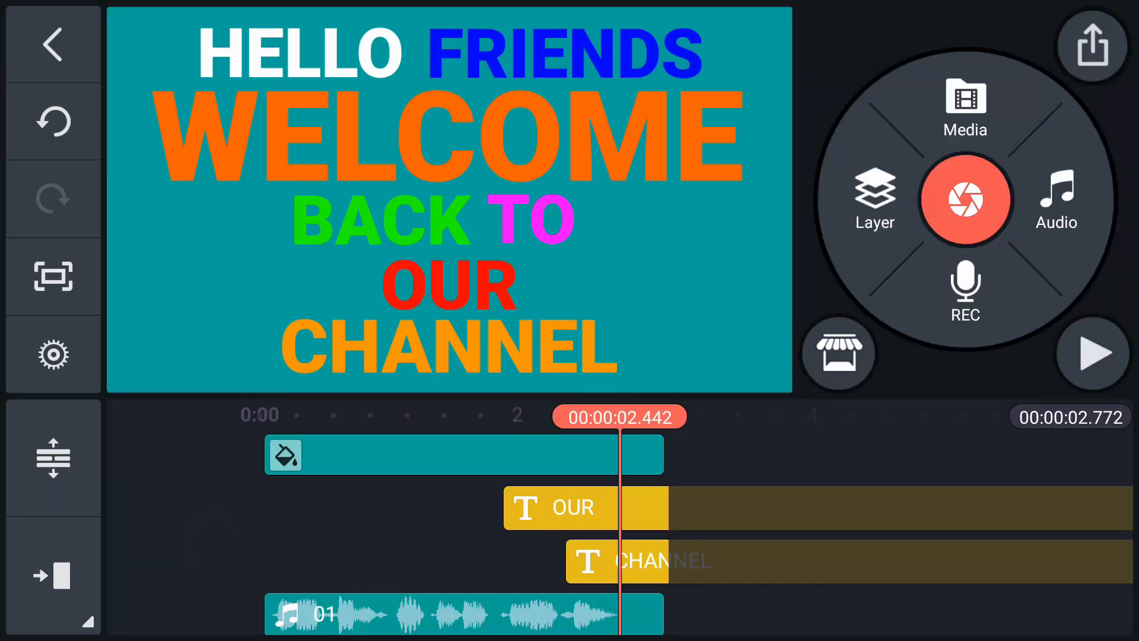
- Preview the coloured title, revert the words to white, and preview the white title
left_click(1091, 354)
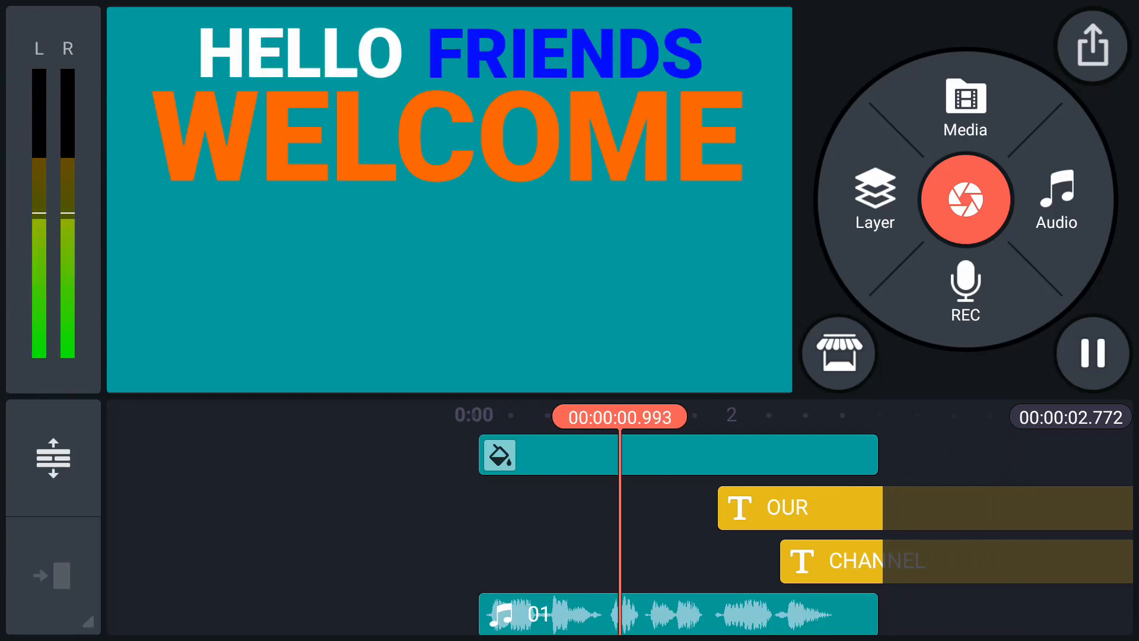
left_click(1091, 354)
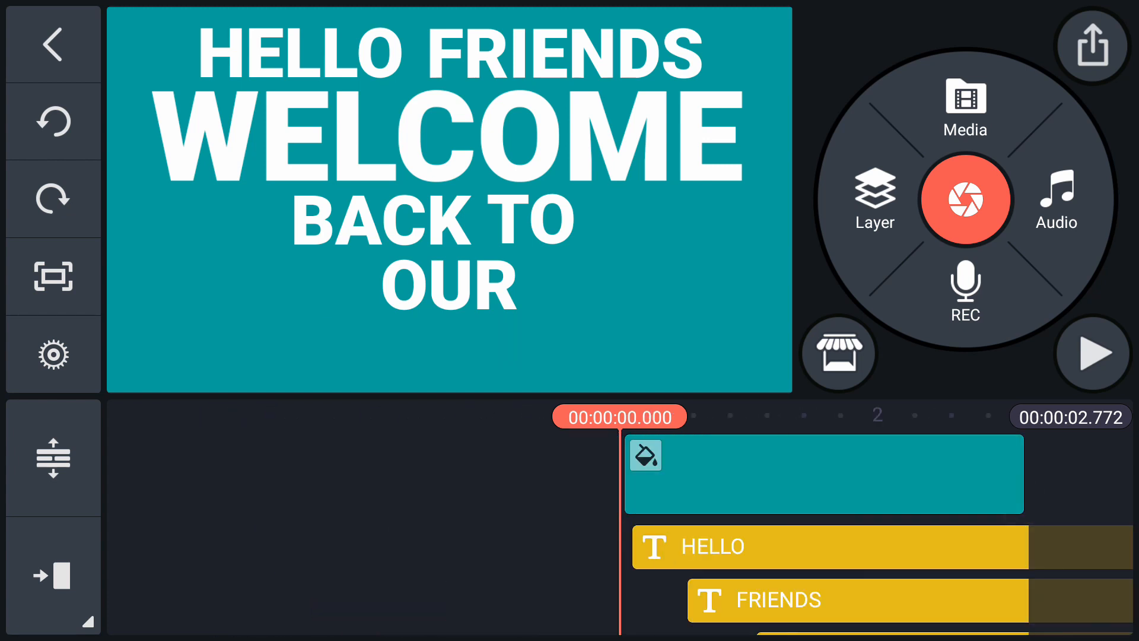
left_click(1091, 353)
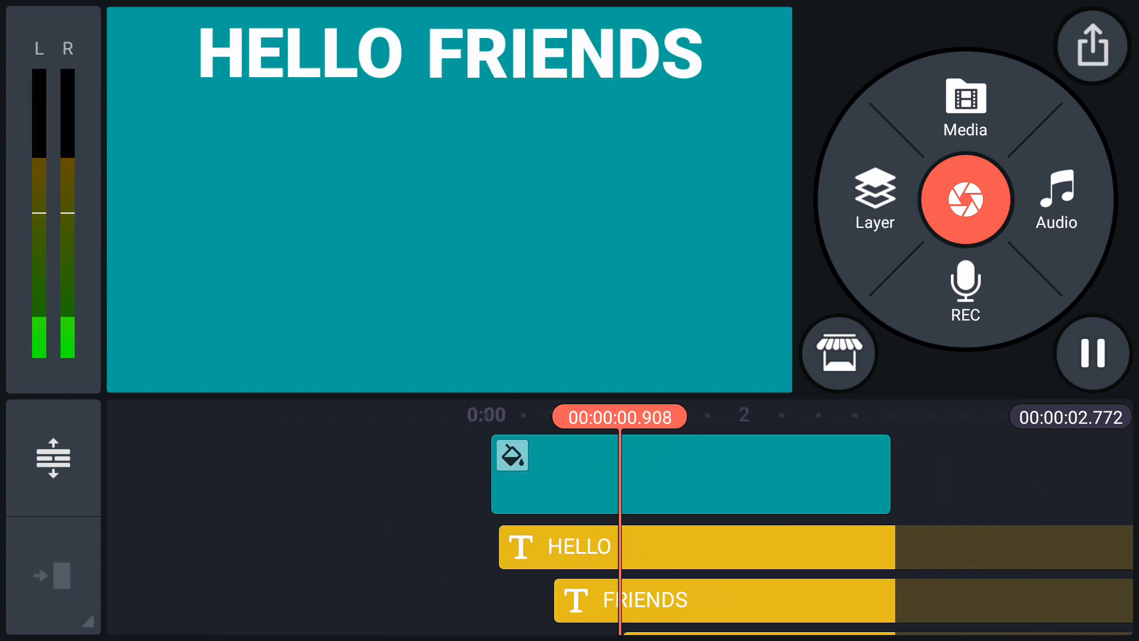
left_click(1092, 353)
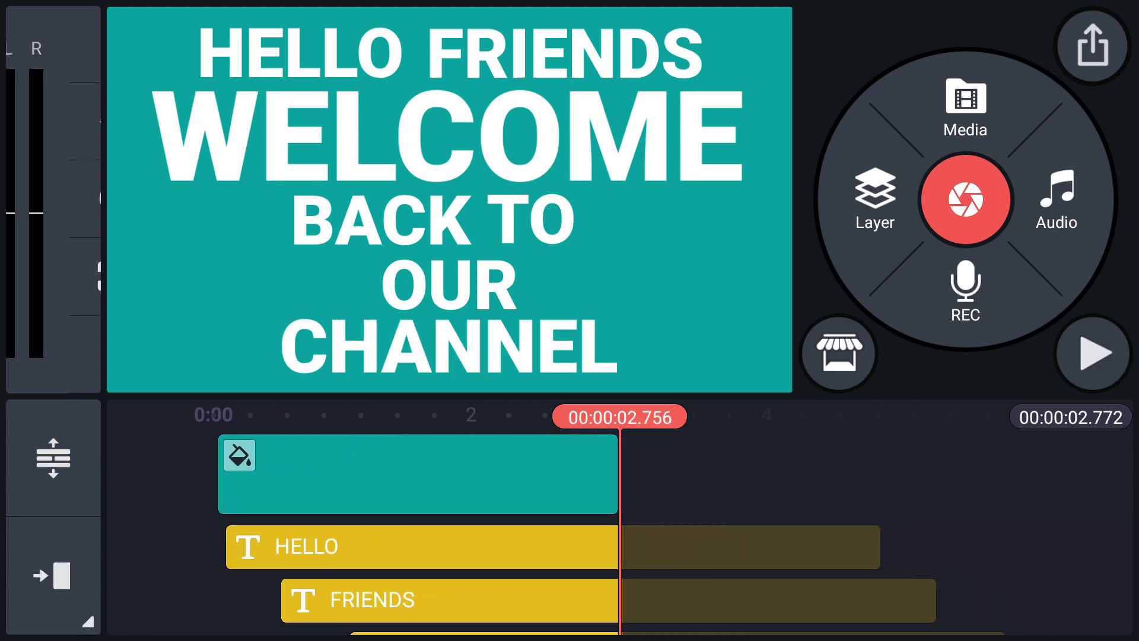